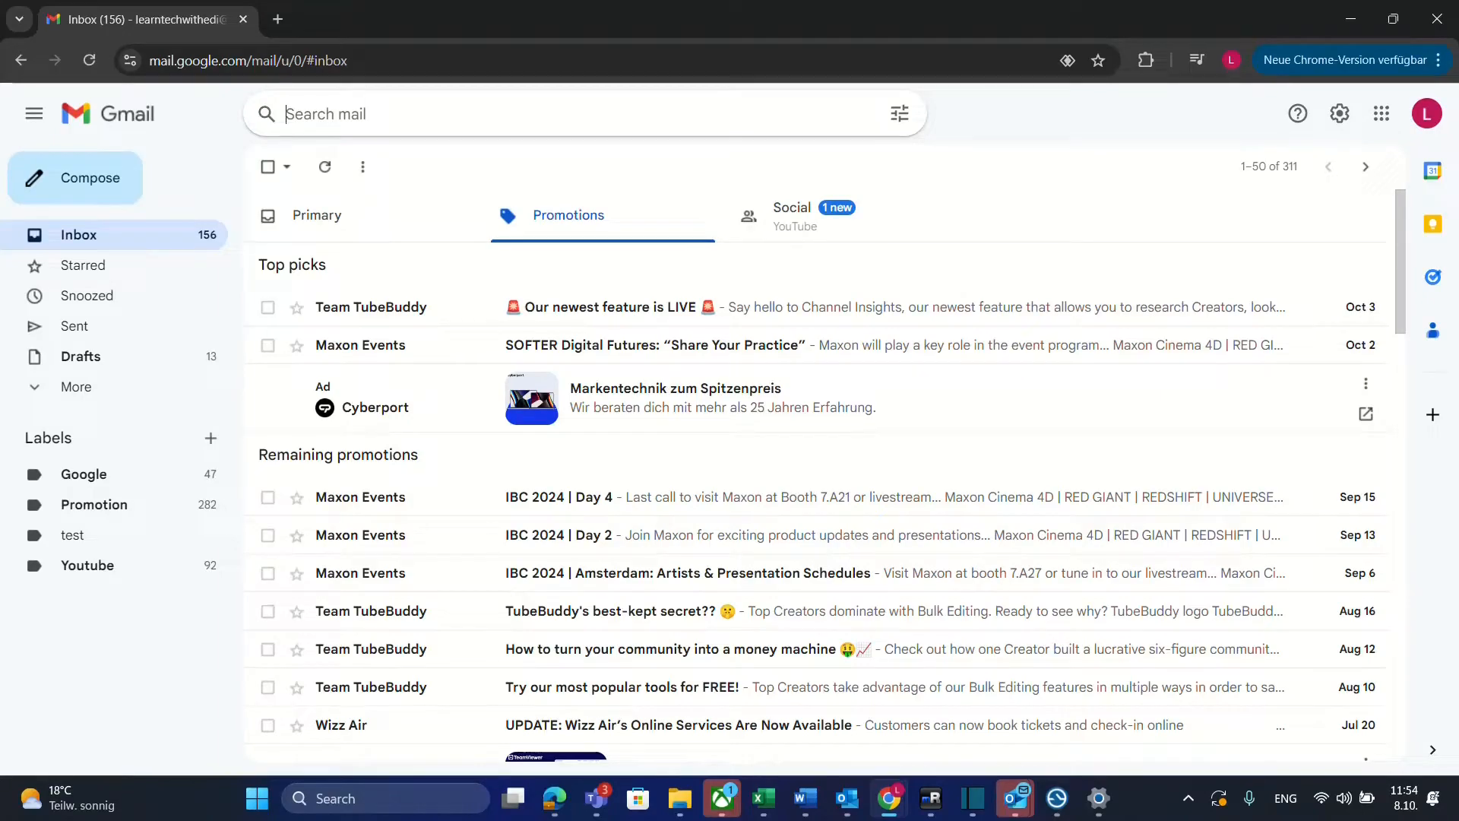
pyautogui.moveTo(901, 456)
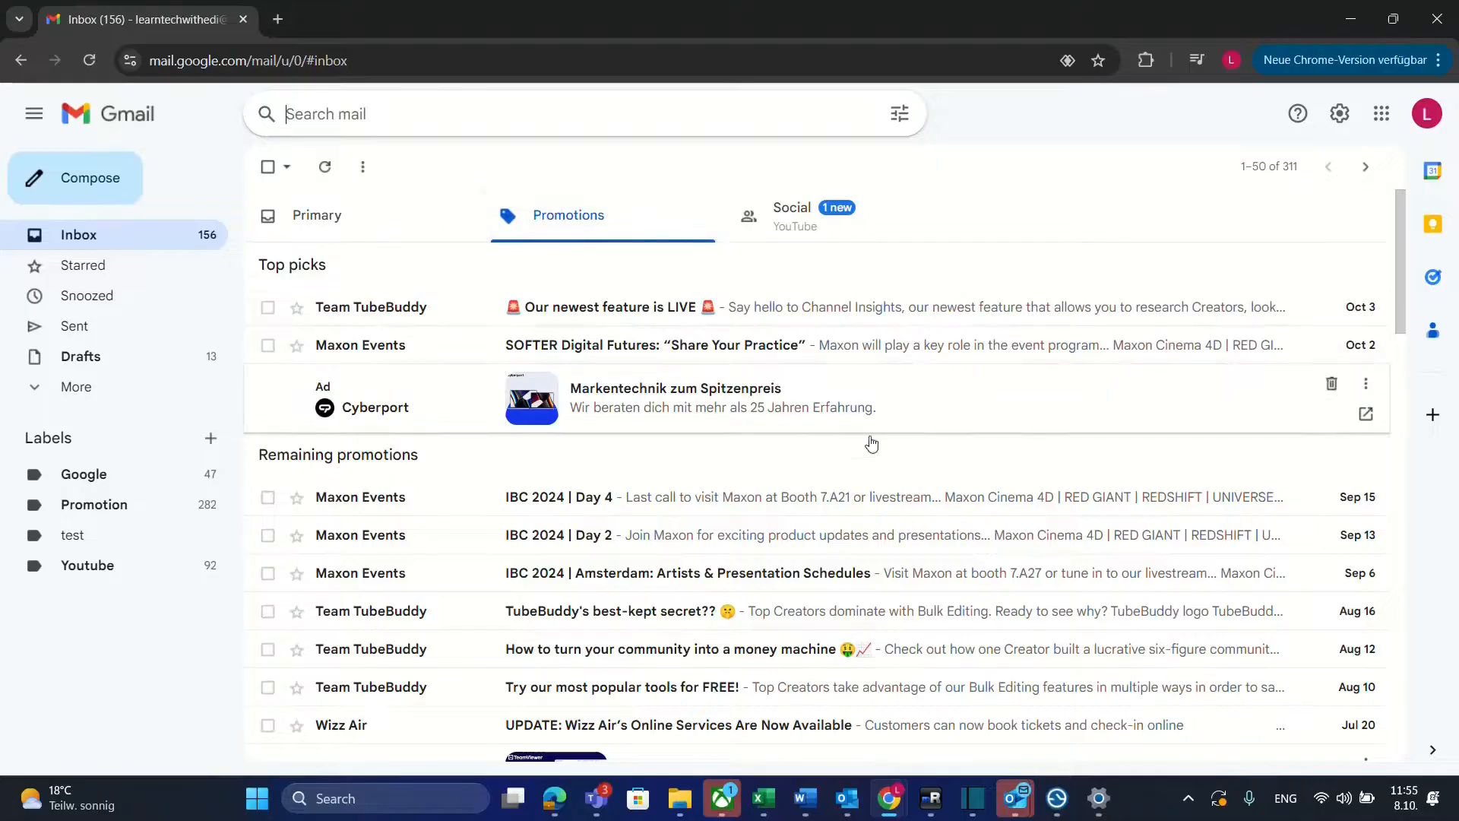
pyautogui.moveTo(1166, 258)
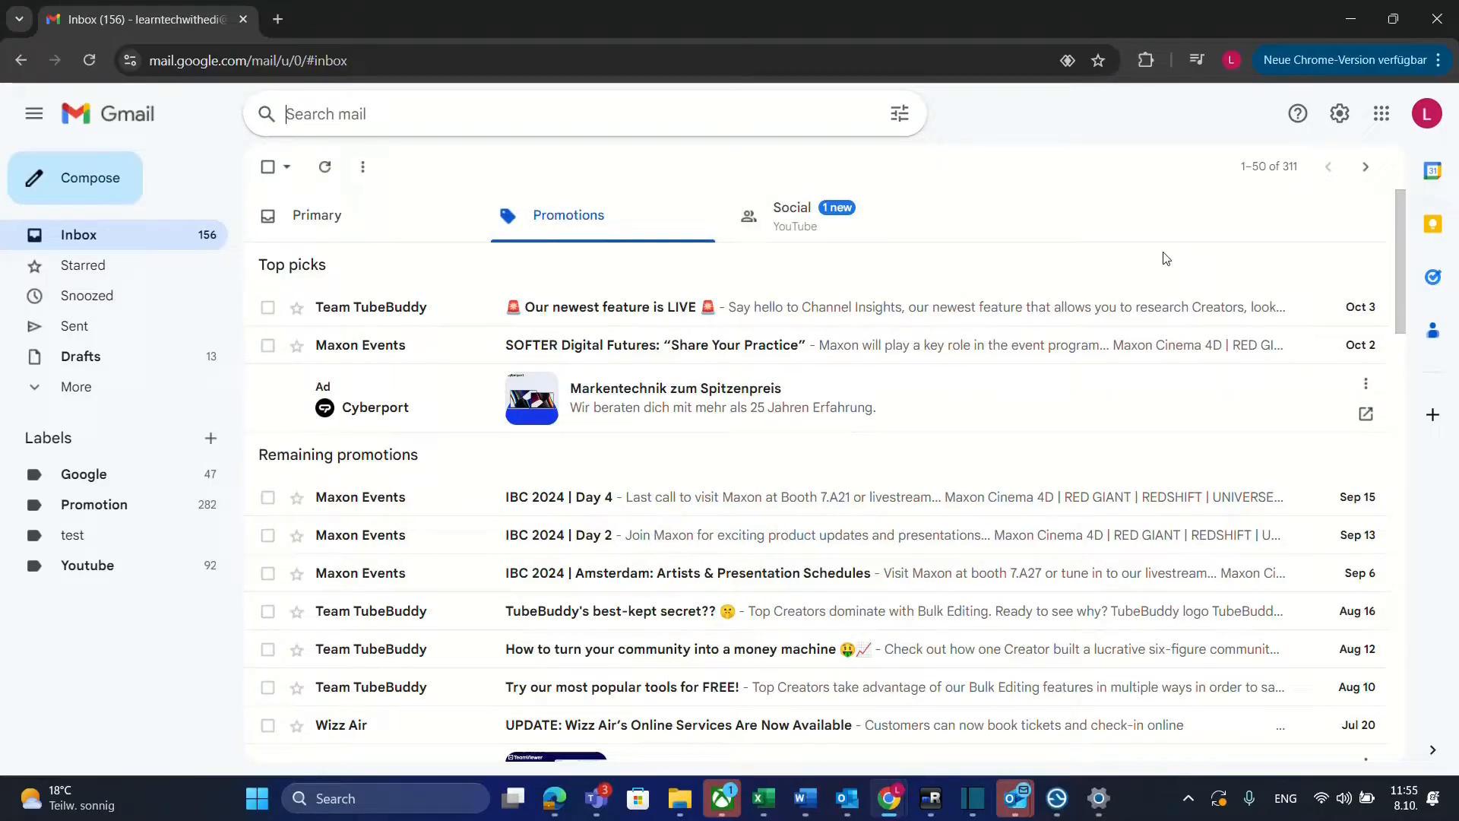
# Step: Select only the unread conversations on the Promotions tab via the Select dropdown's Unread option
pyautogui.scroll(-3)
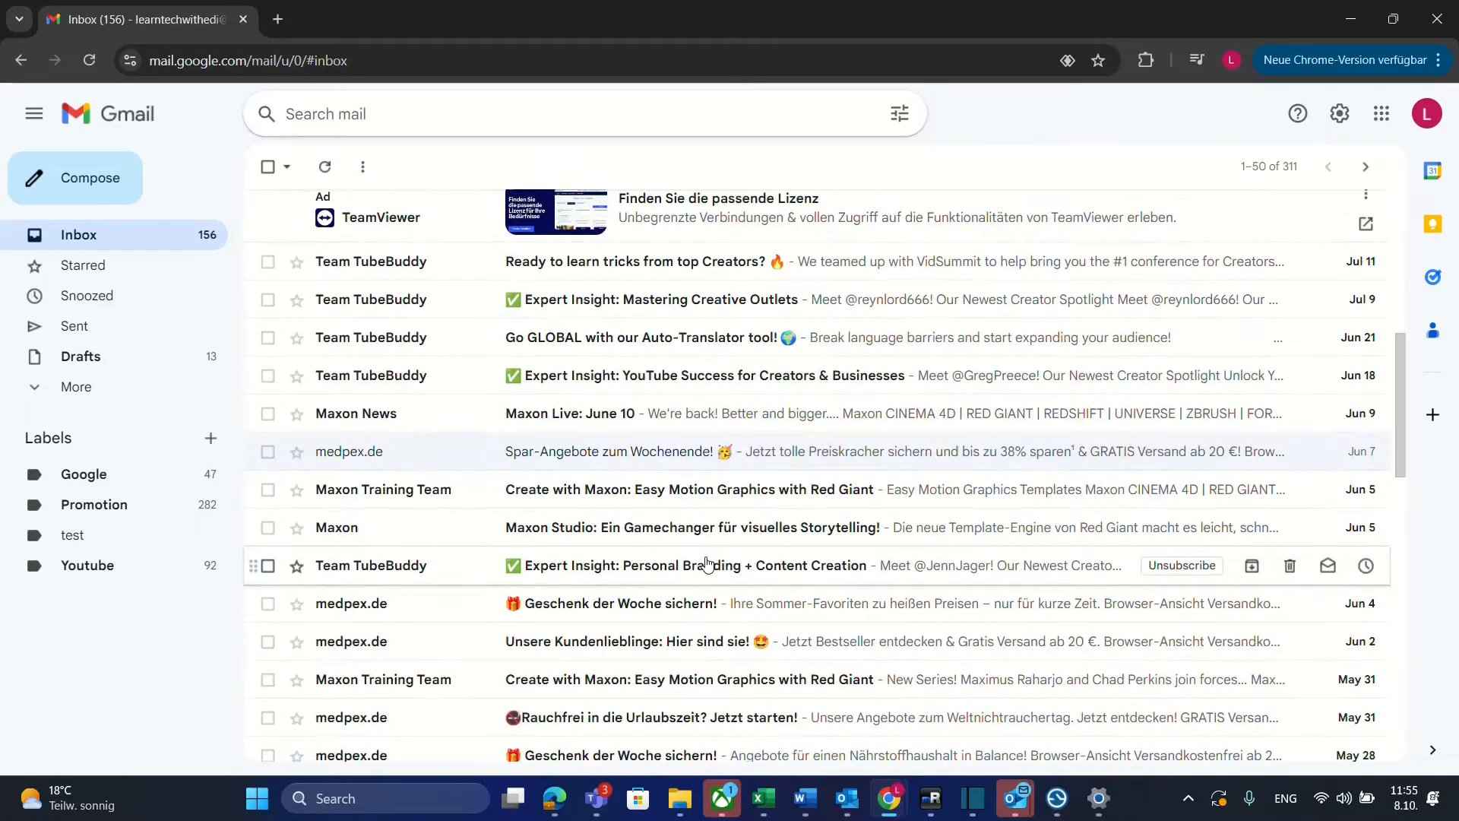
pyautogui.click(568, 215)
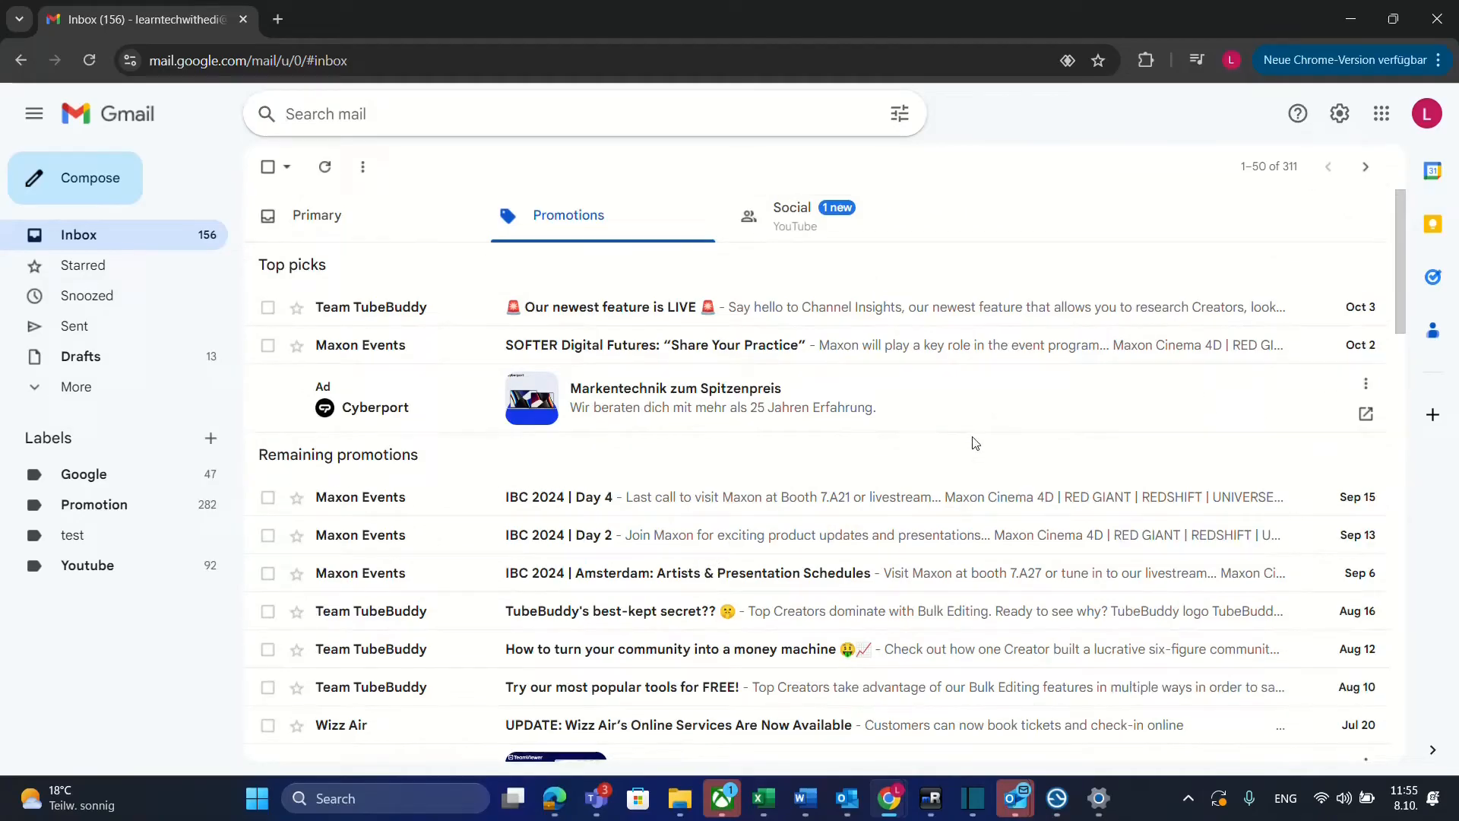
pyautogui.moveTo(1013, 408)
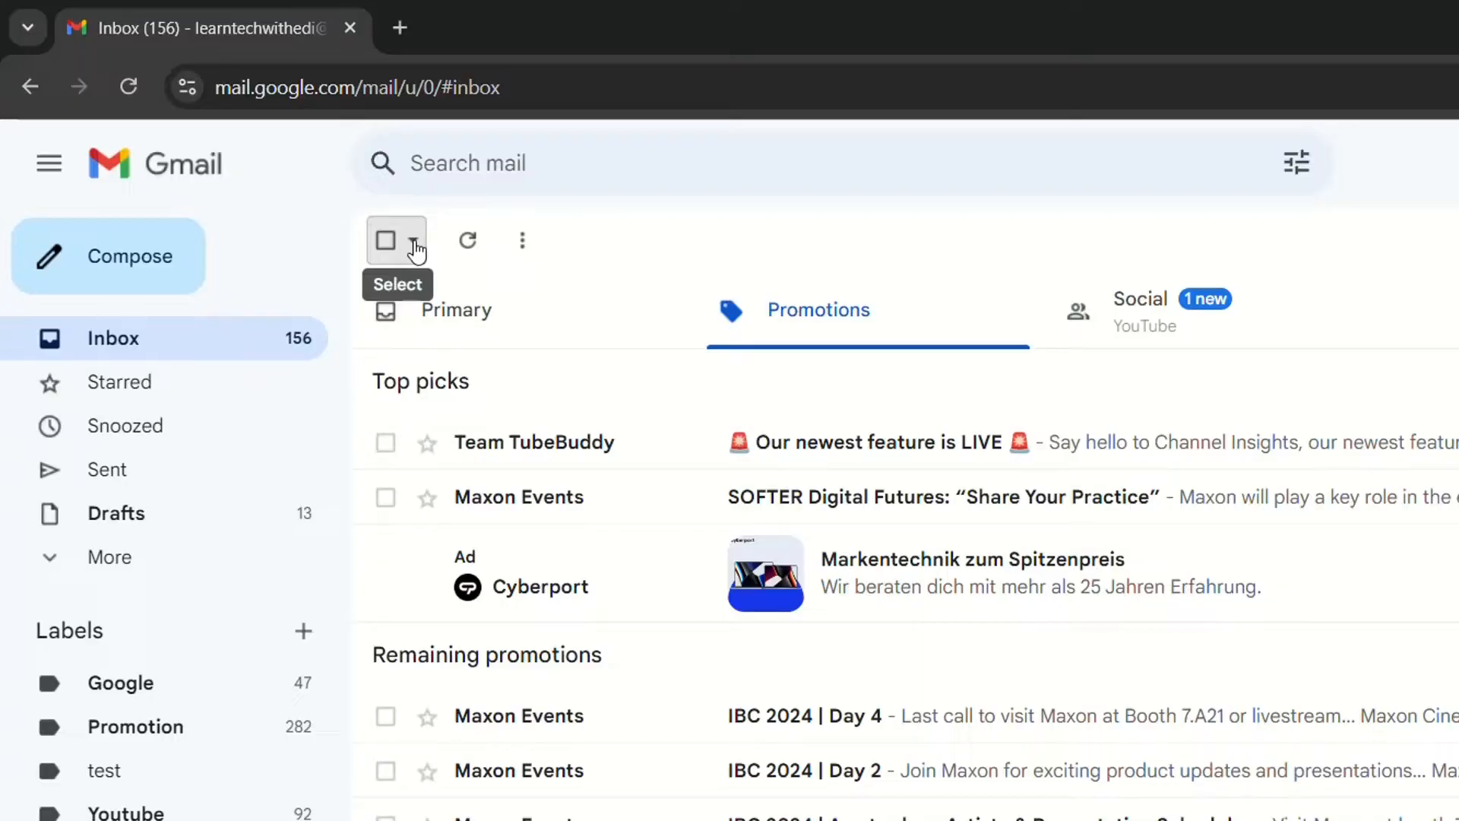
pyautogui.moveTo(1211, 246)
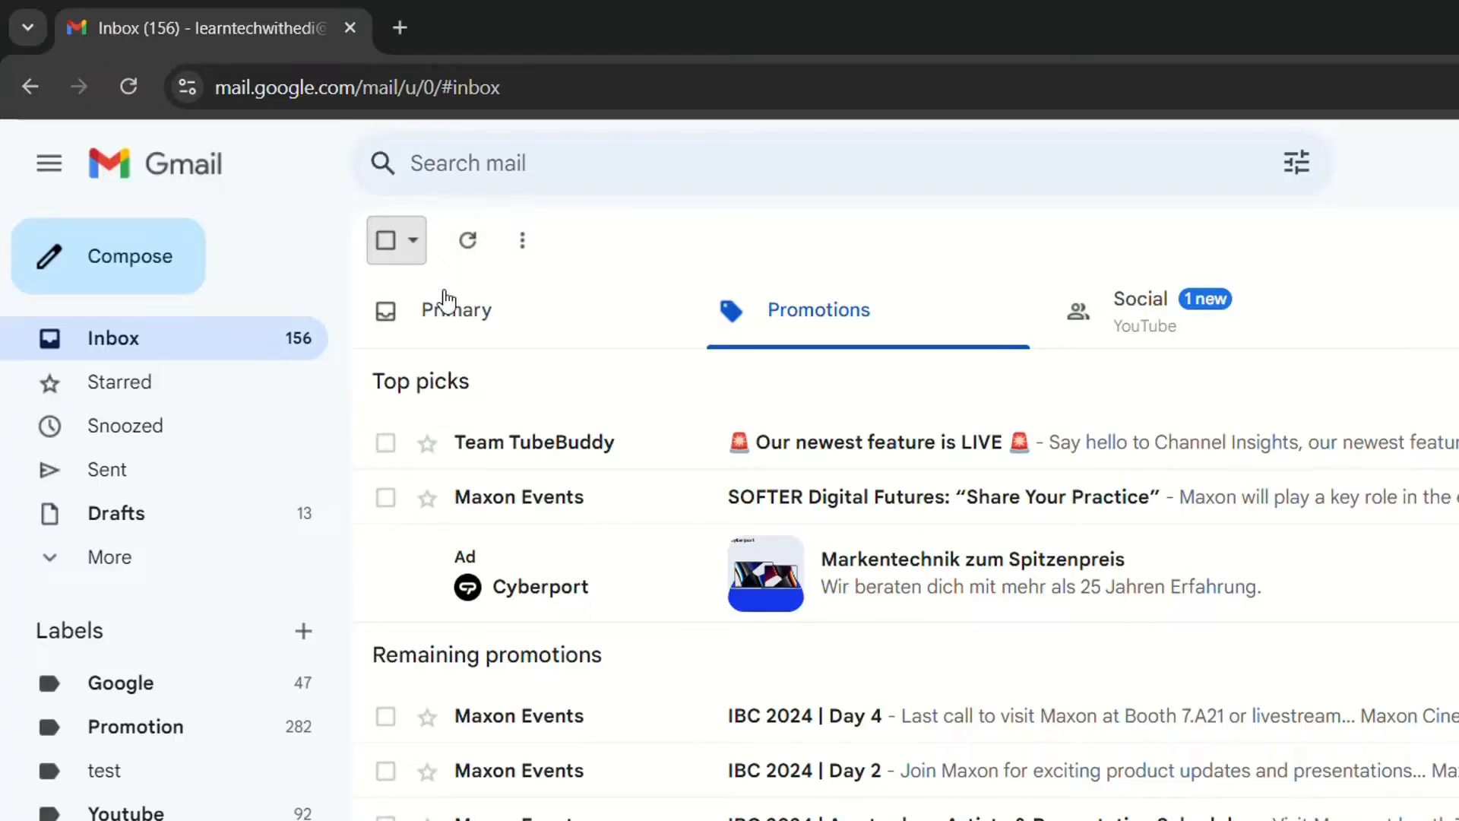
pyautogui.moveTo(1343, 301)
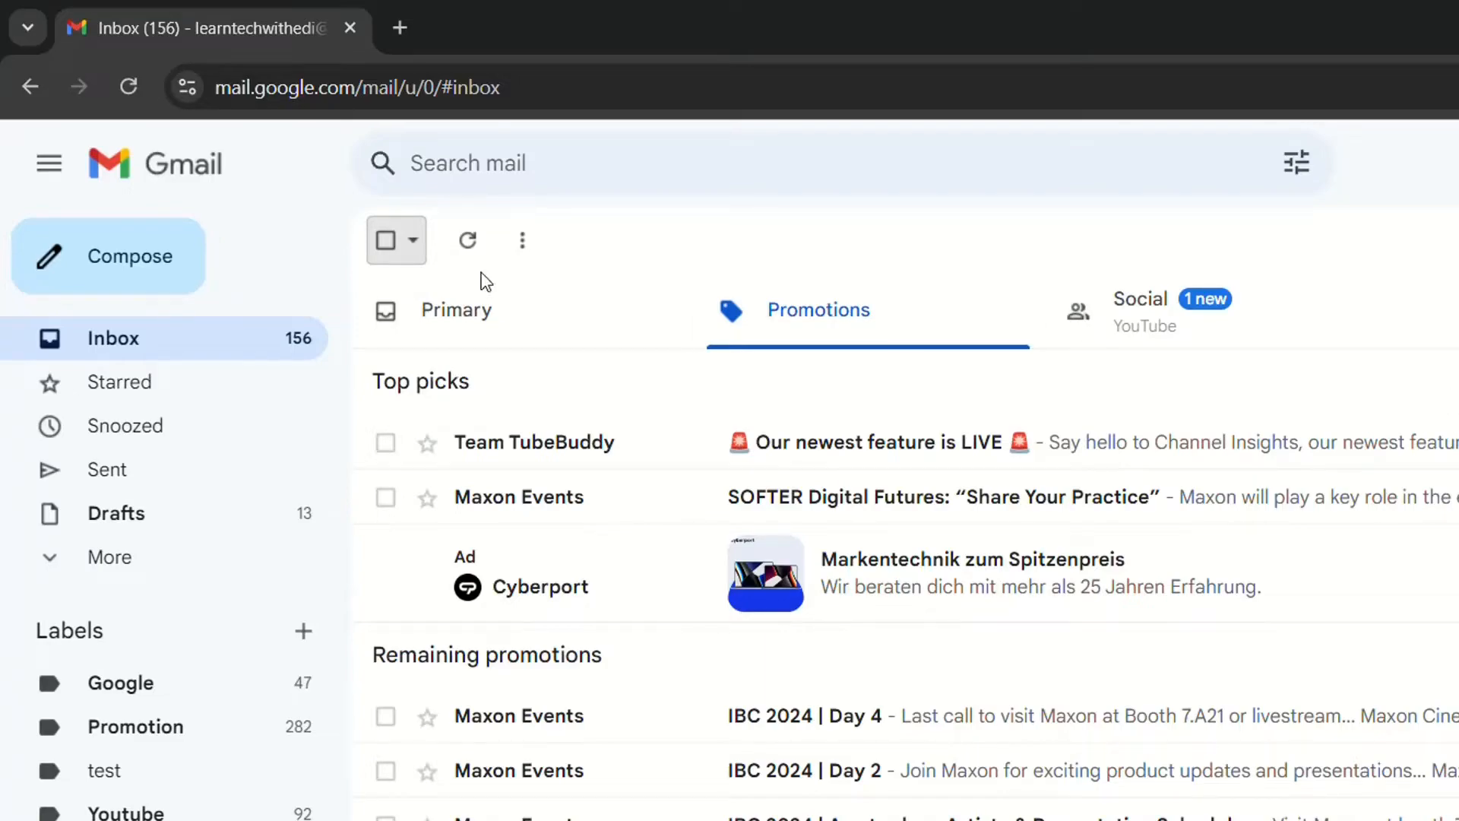
pyautogui.click(415, 240)
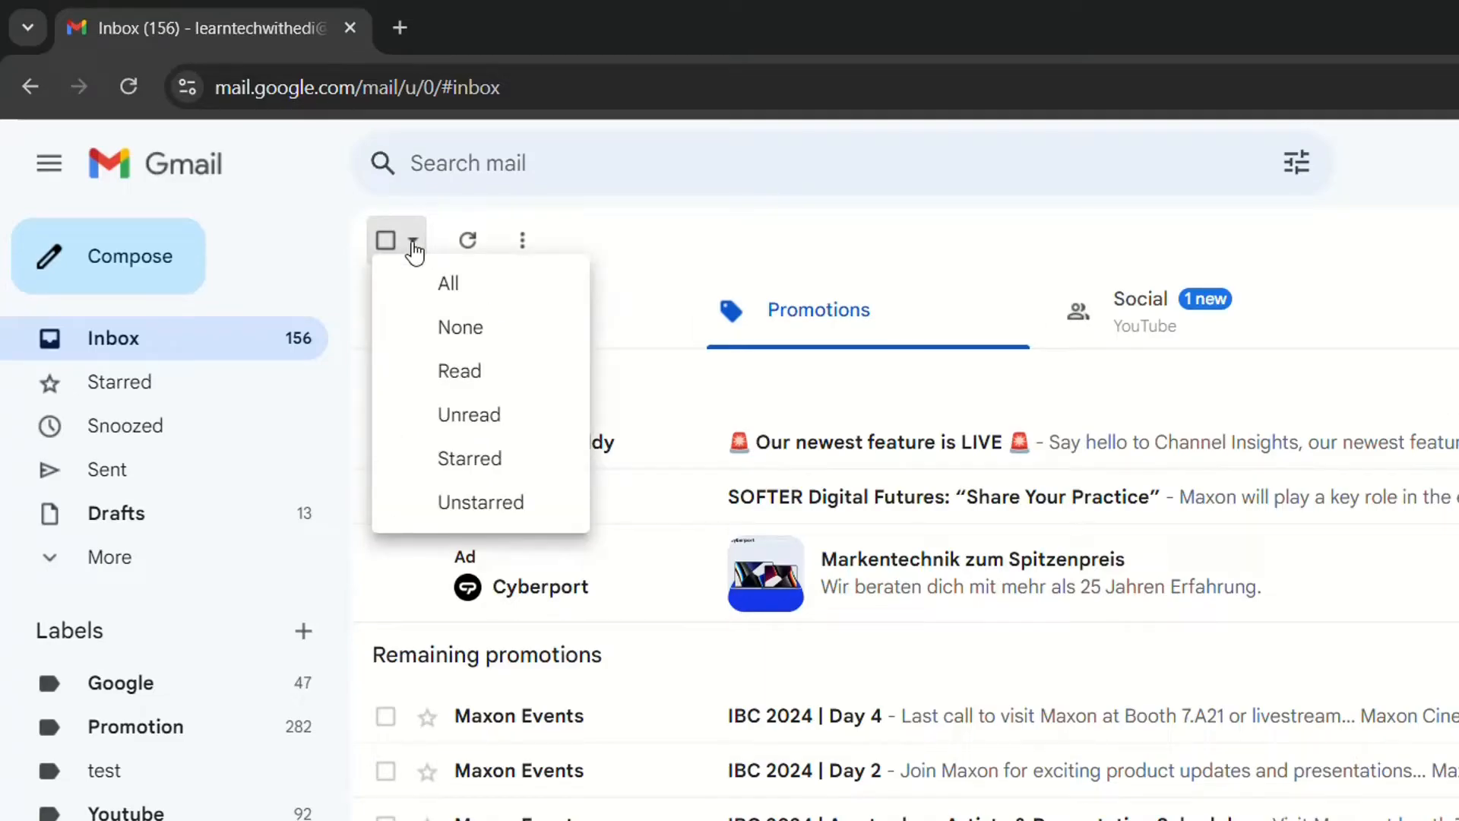
pyautogui.moveTo(477, 426)
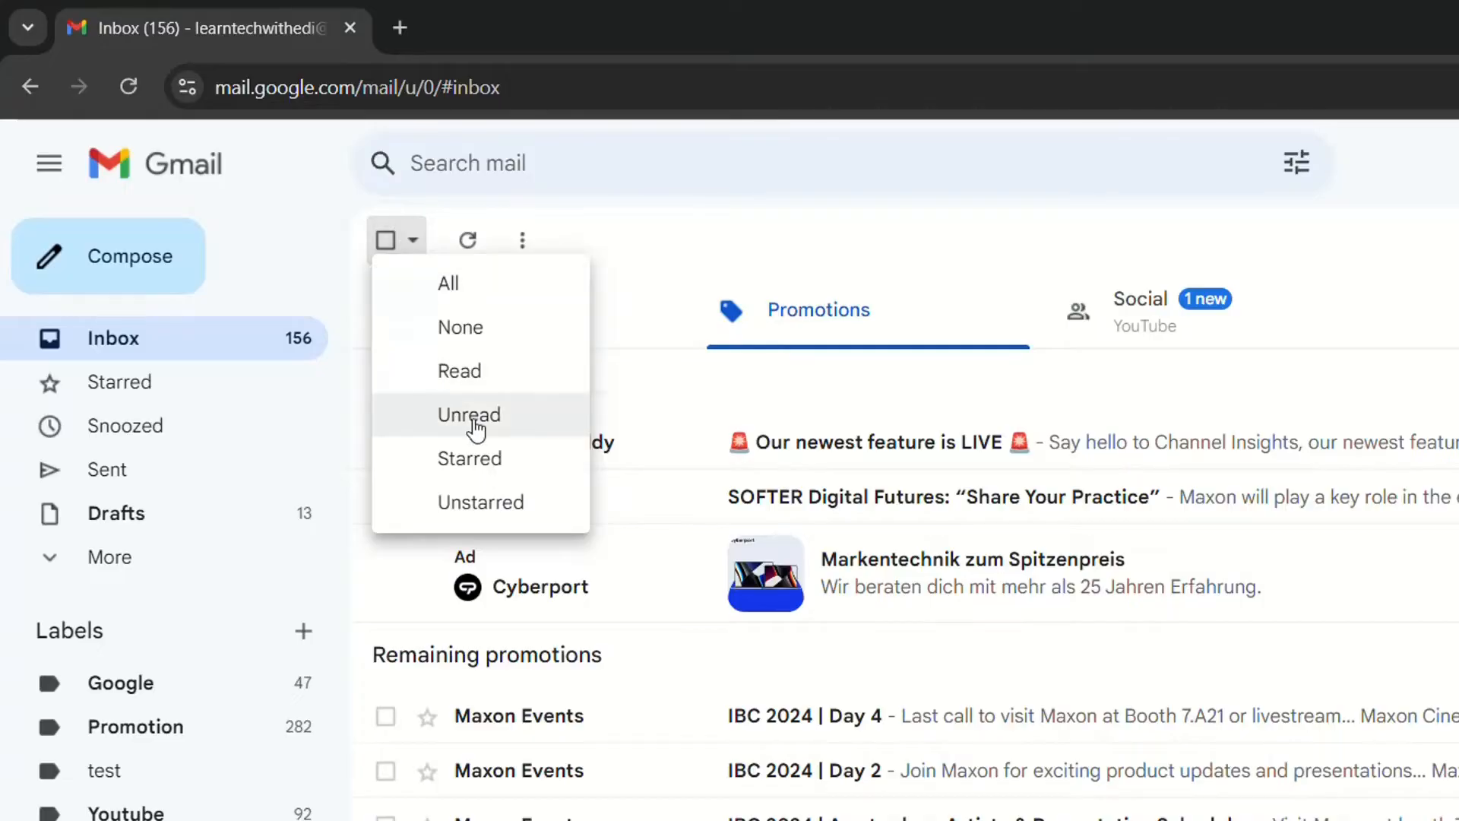
pyautogui.click(468, 414)
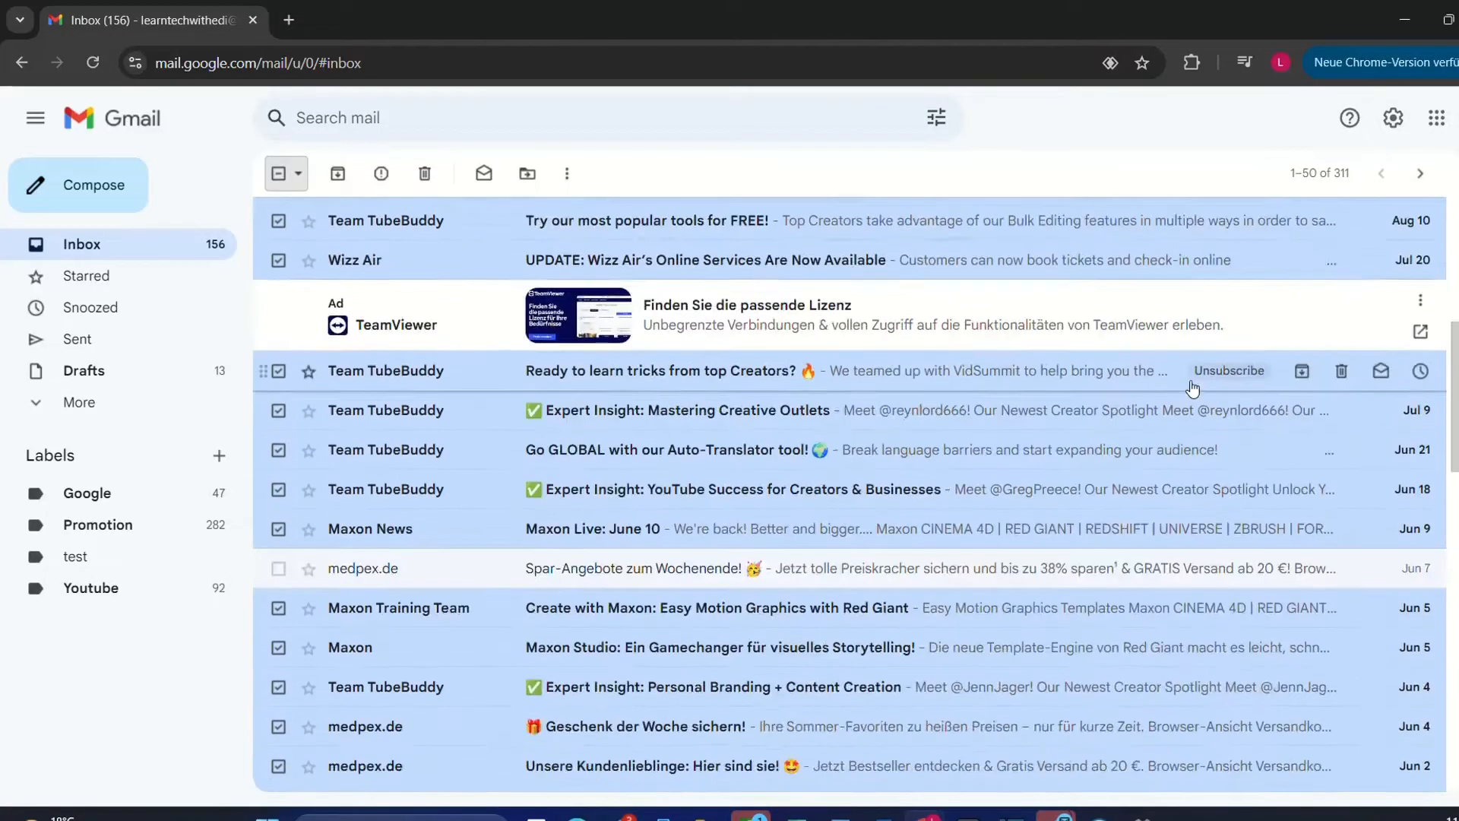
pyautogui.scroll(-3)
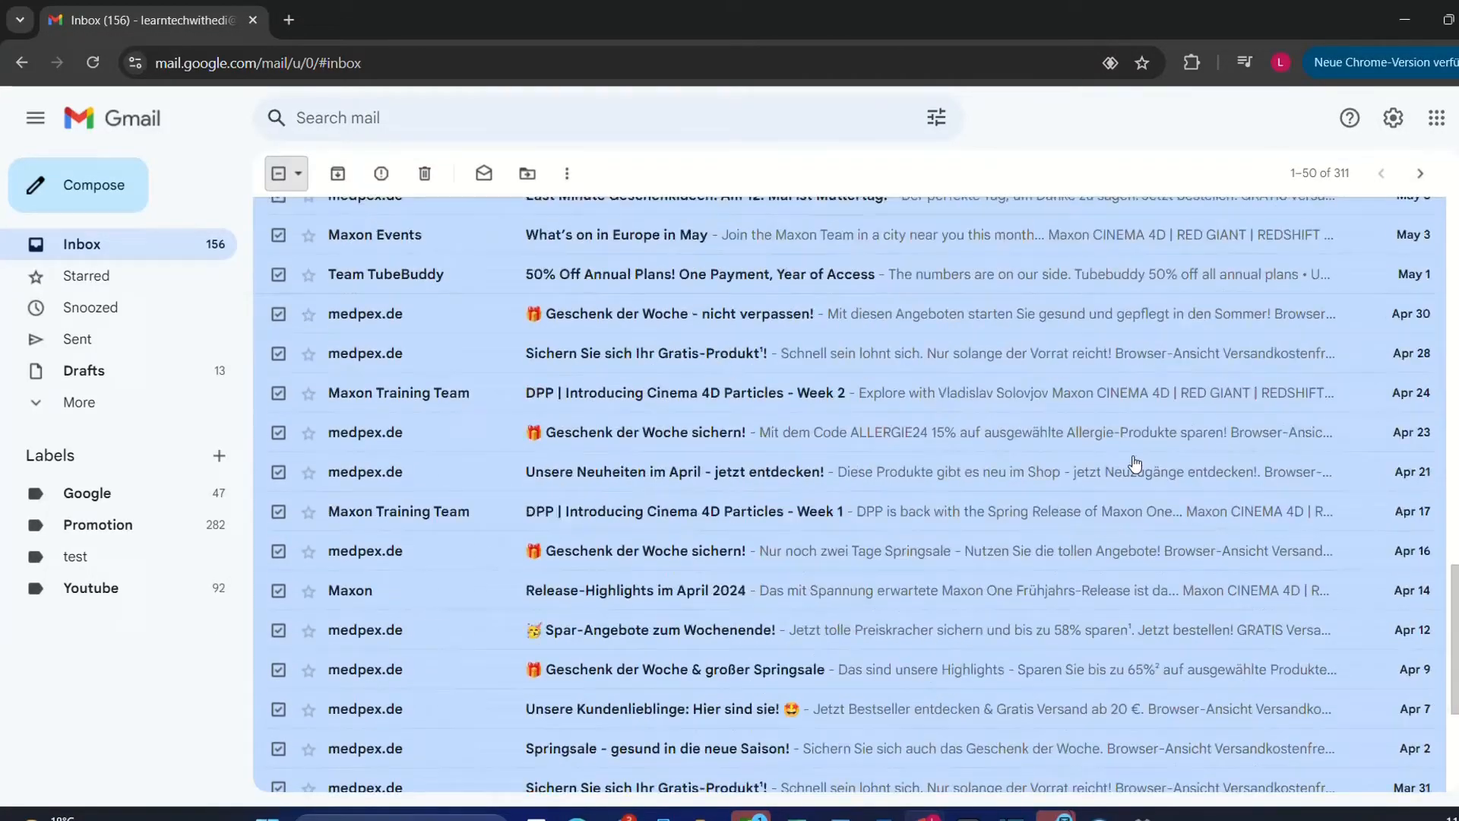
pyautogui.scroll(-3)
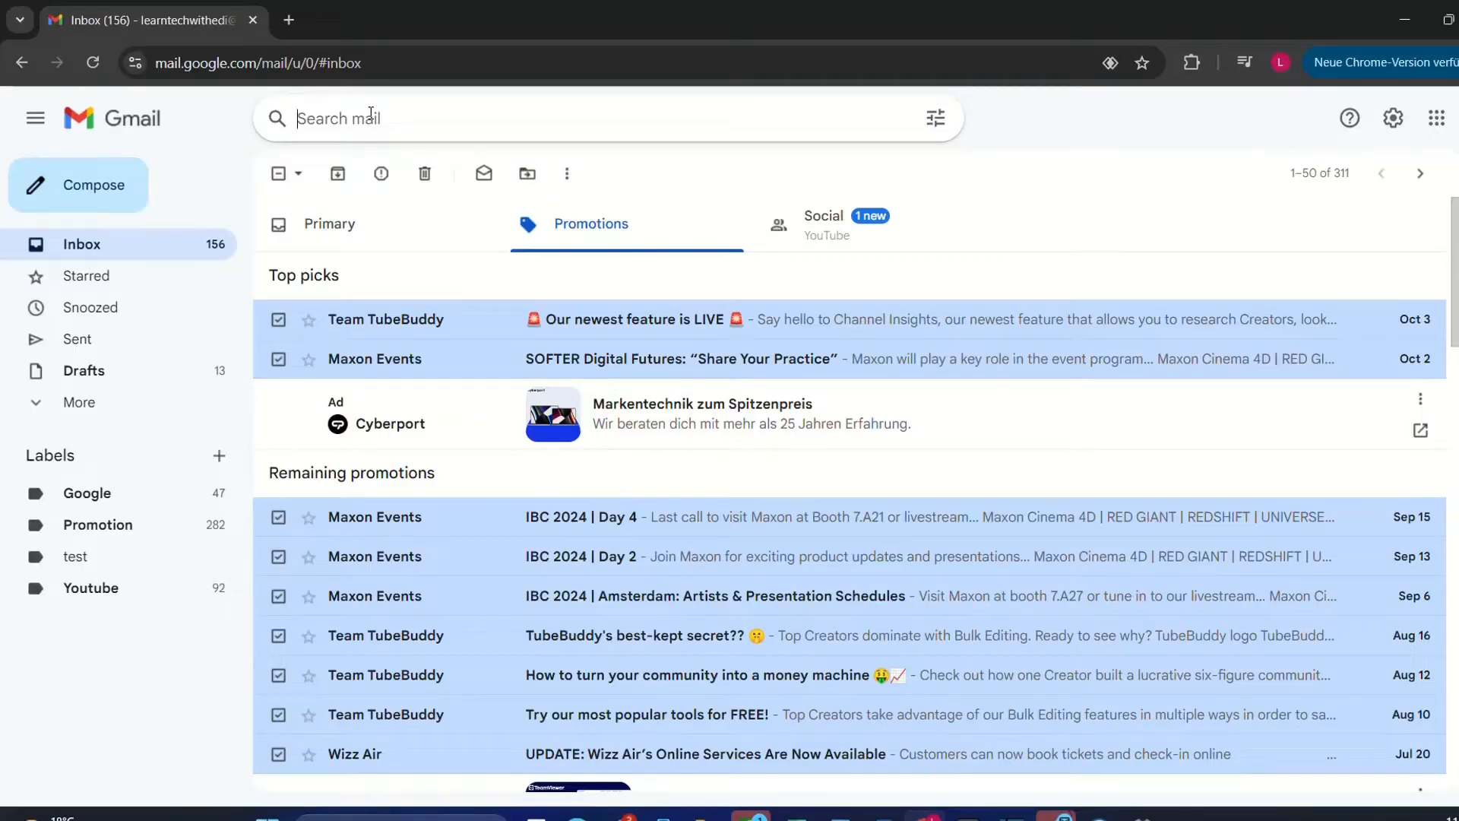
# Step: Search the mailbox for is:unread to list every unread conversation
pyautogui.write('is:unread')
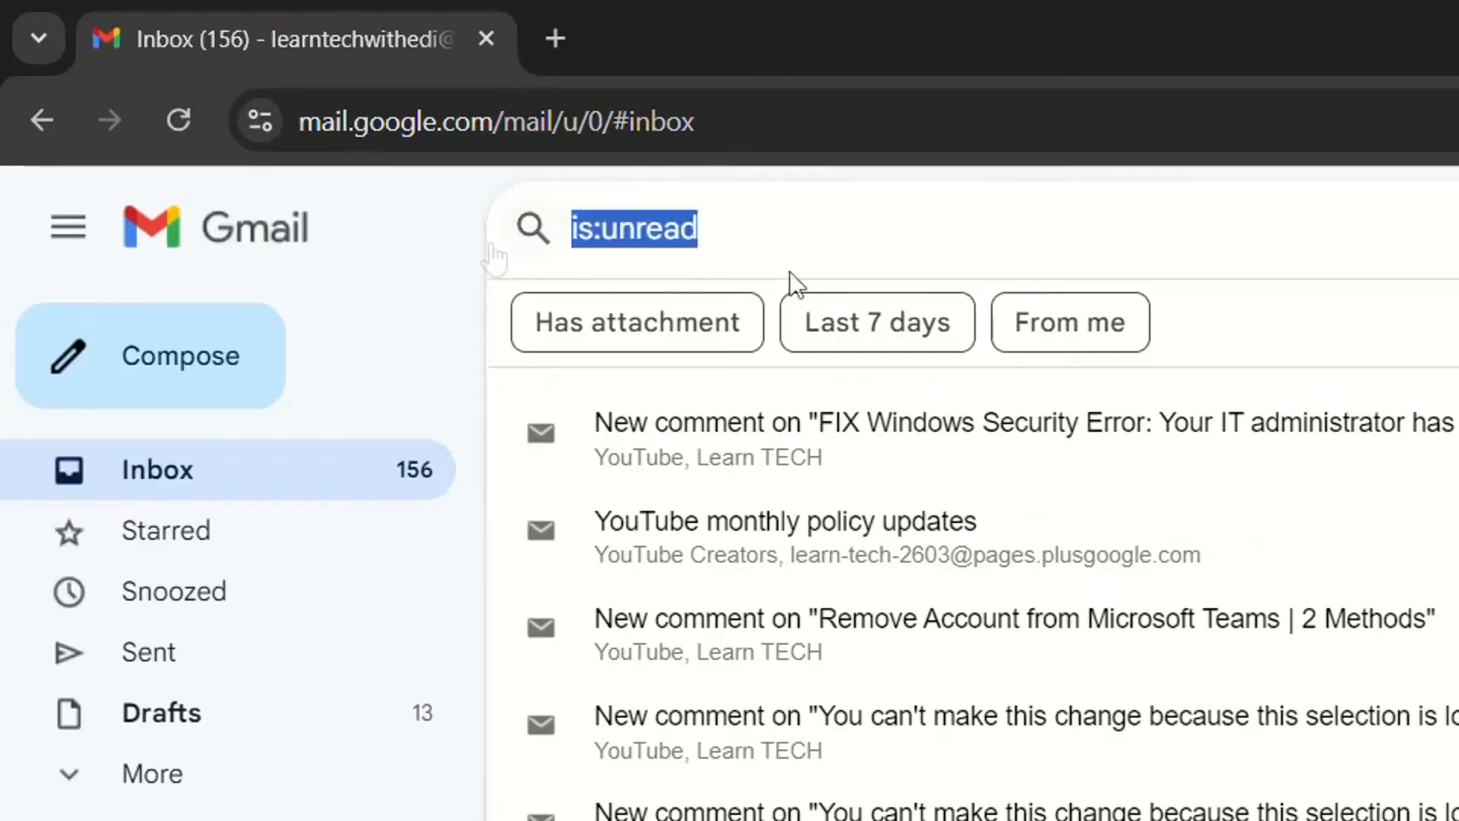
pyautogui.press('Enter')
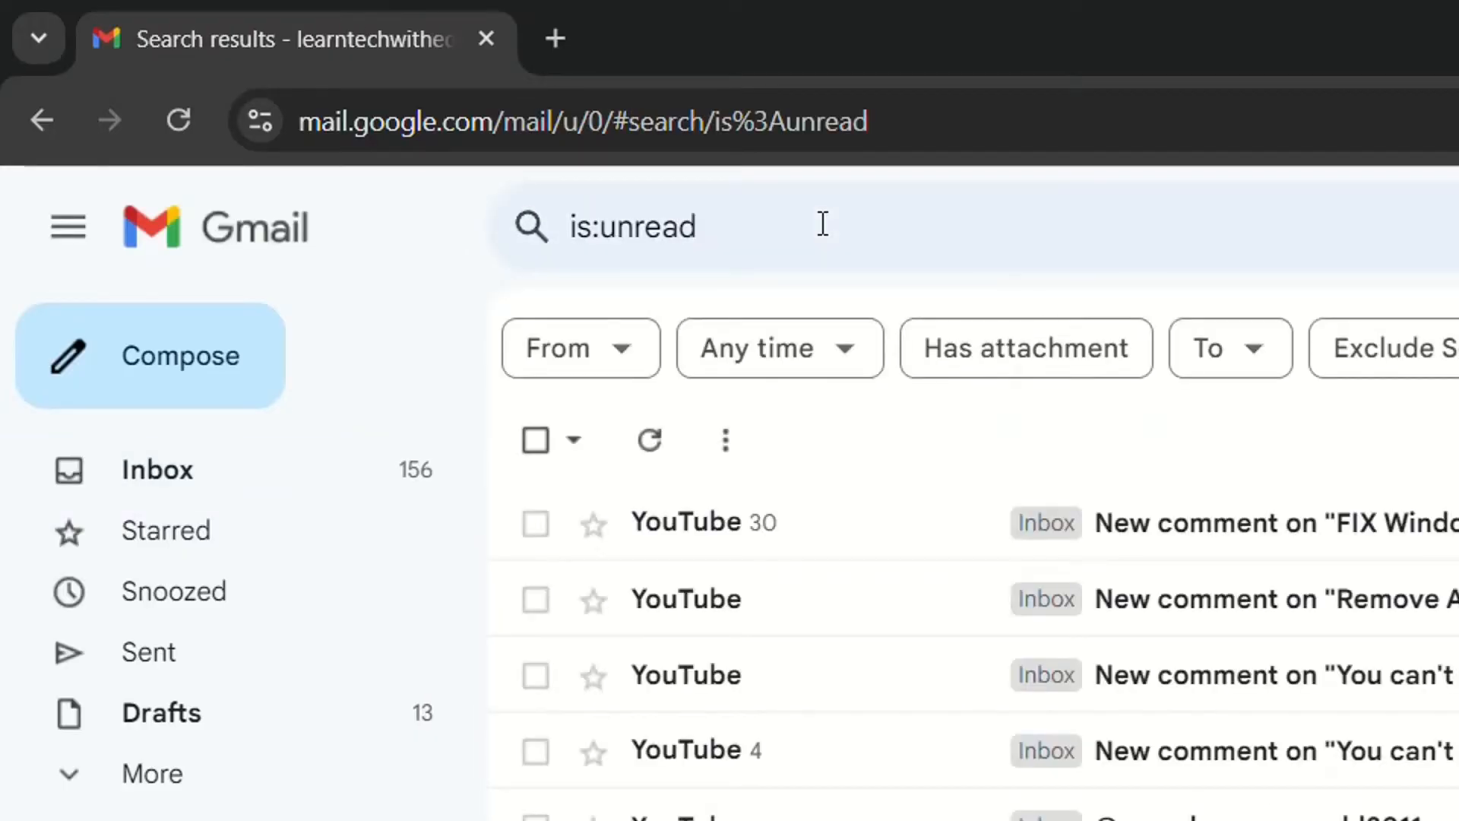
pyautogui.moveTo(1146, 420)
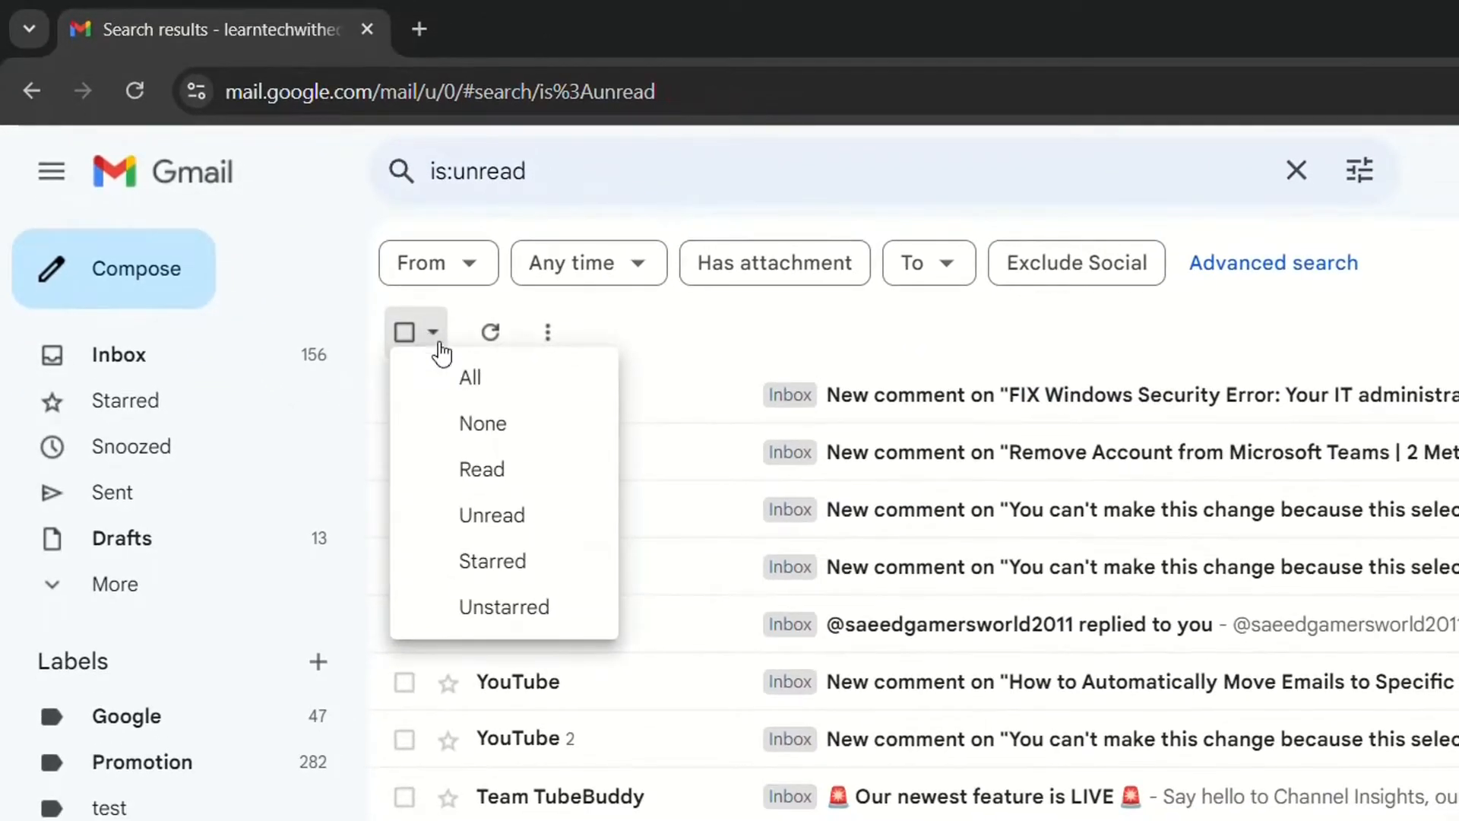
pyautogui.moveTo(476, 380)
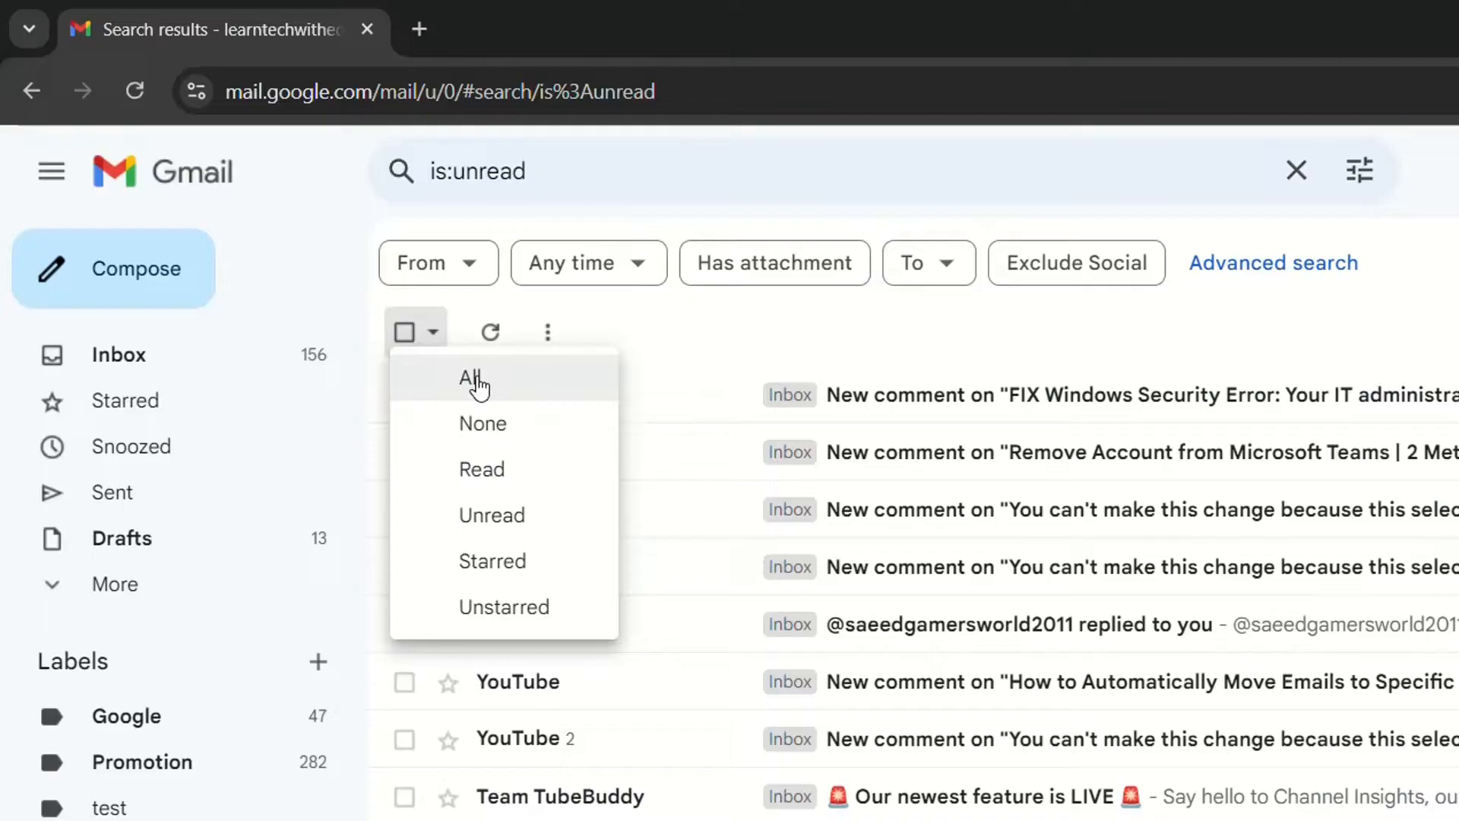
# Step: Select every conversation matching the unread search, beyond the 50 on this page
pyautogui.click(474, 377)
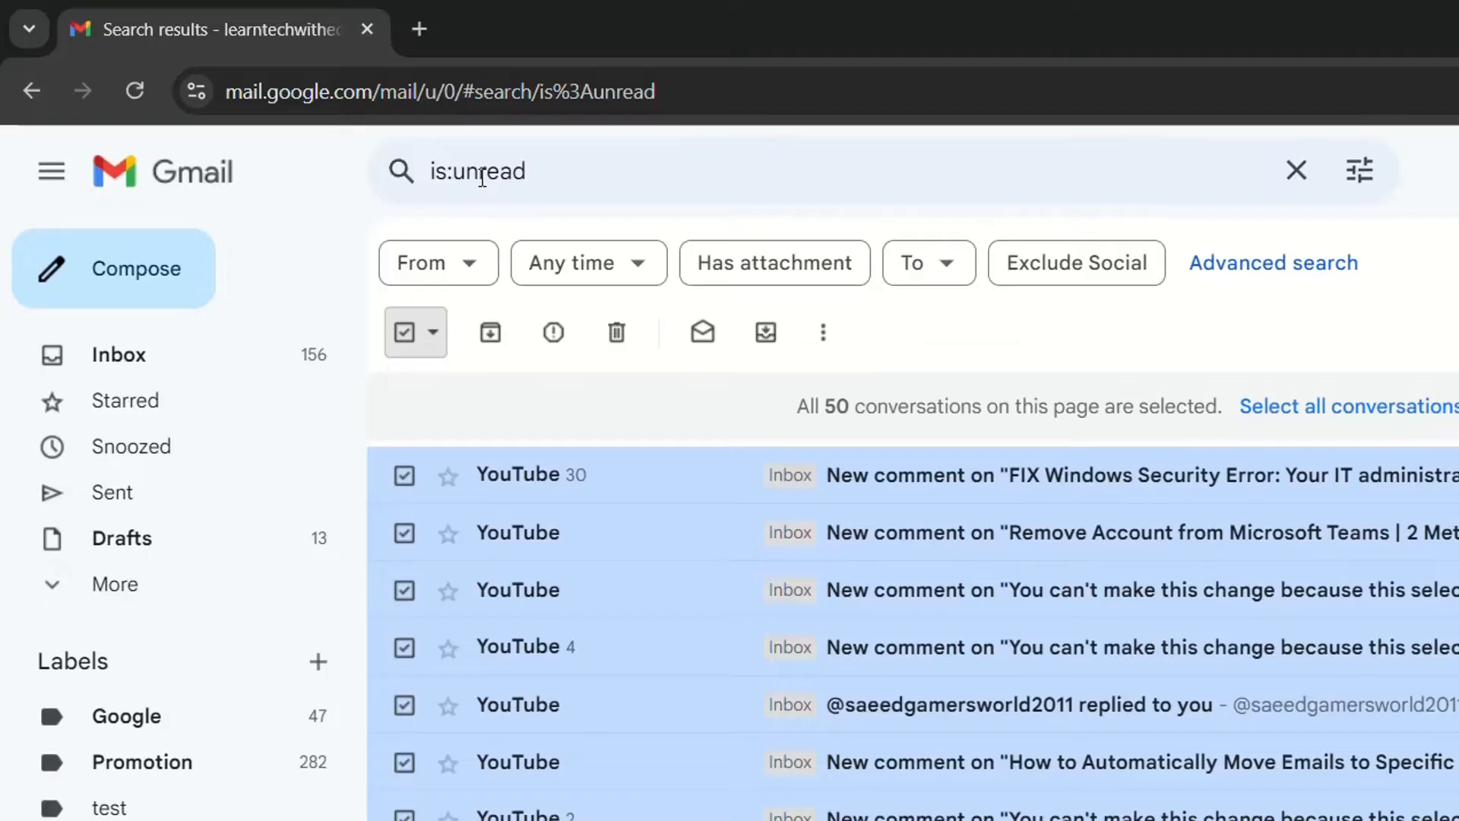
pyautogui.moveTo(728, 466)
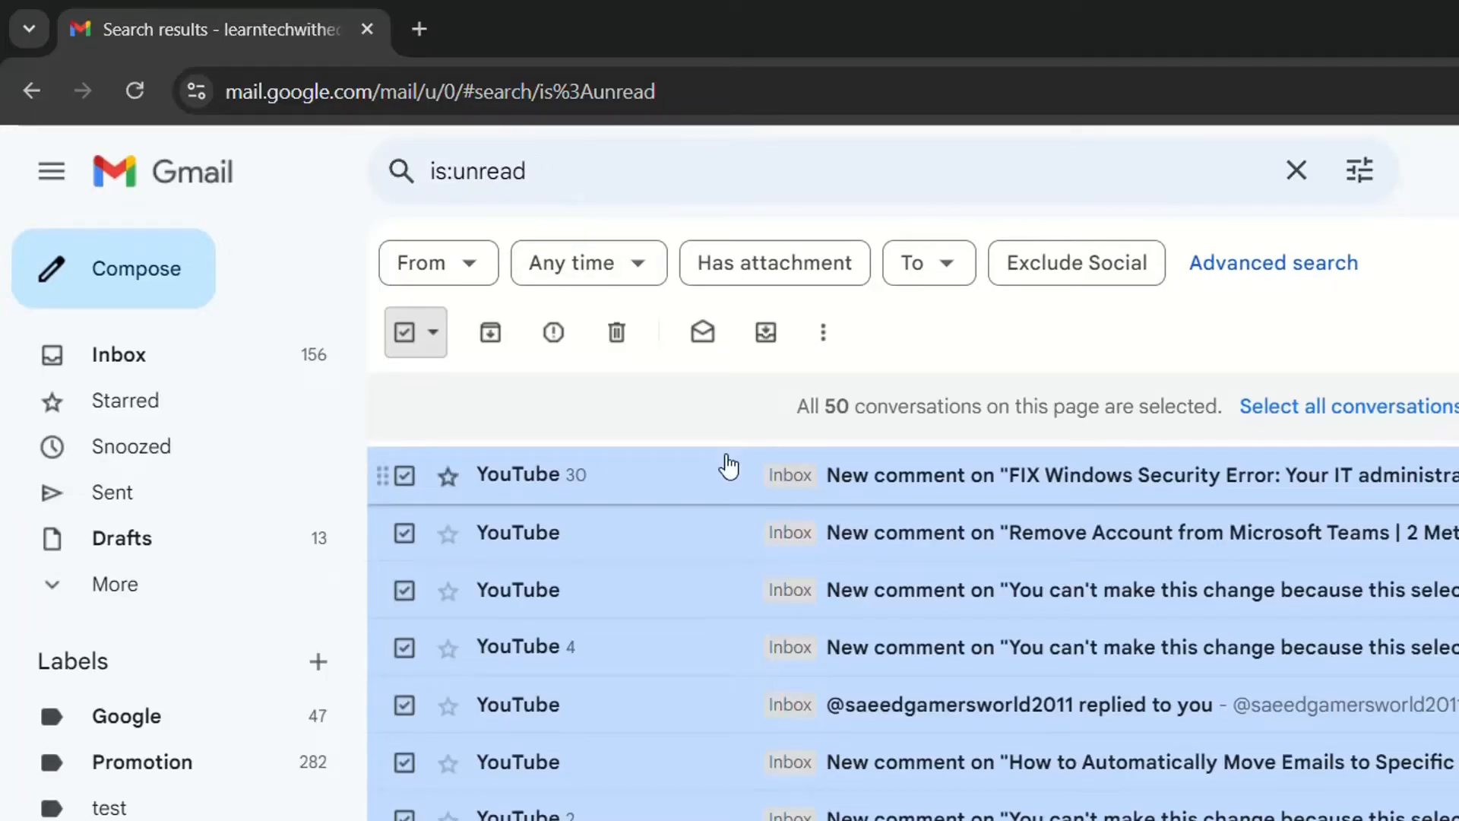
pyautogui.moveTo(721, 668)
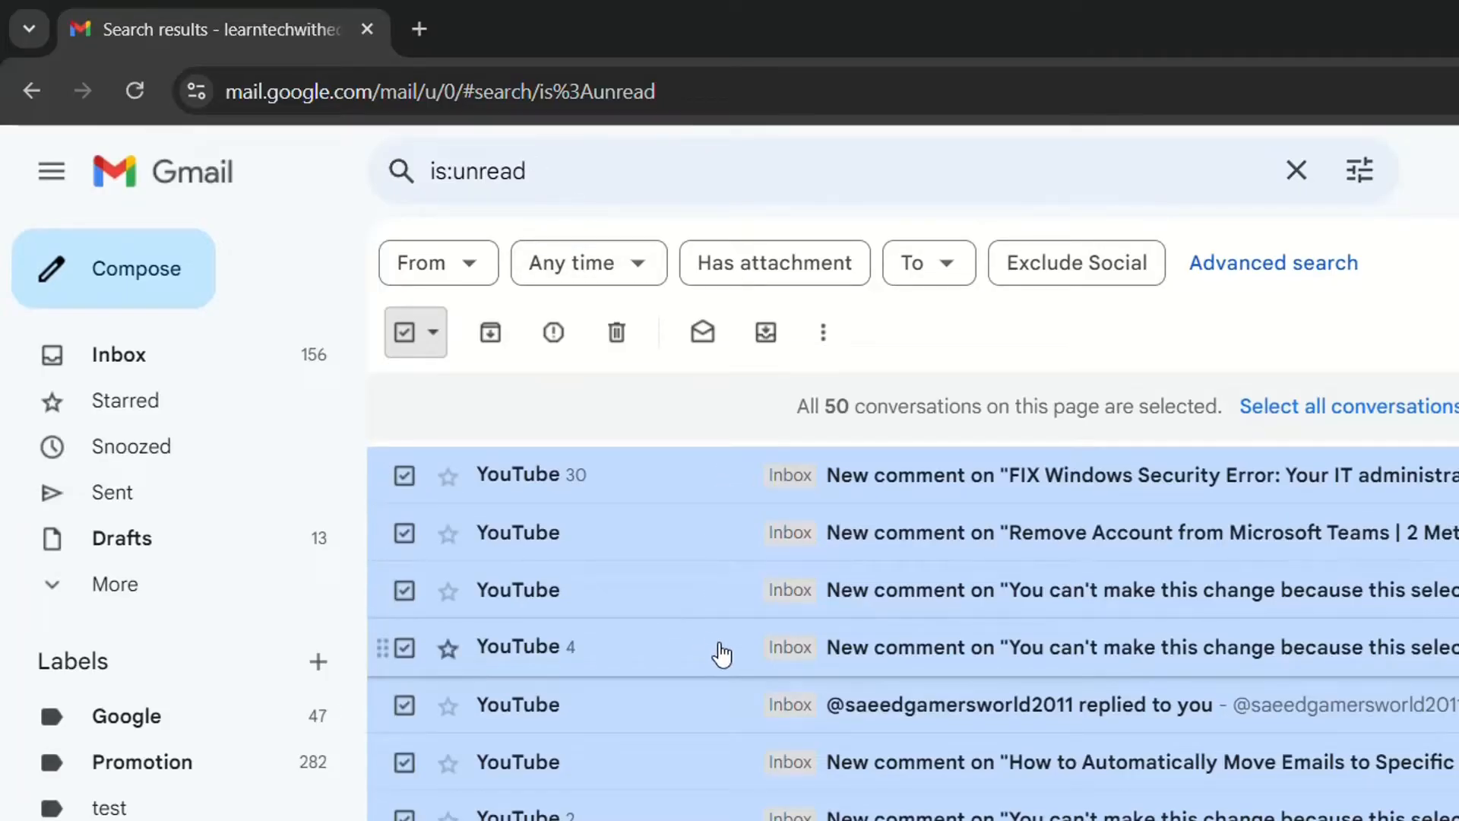
pyautogui.moveTo(908, 431)
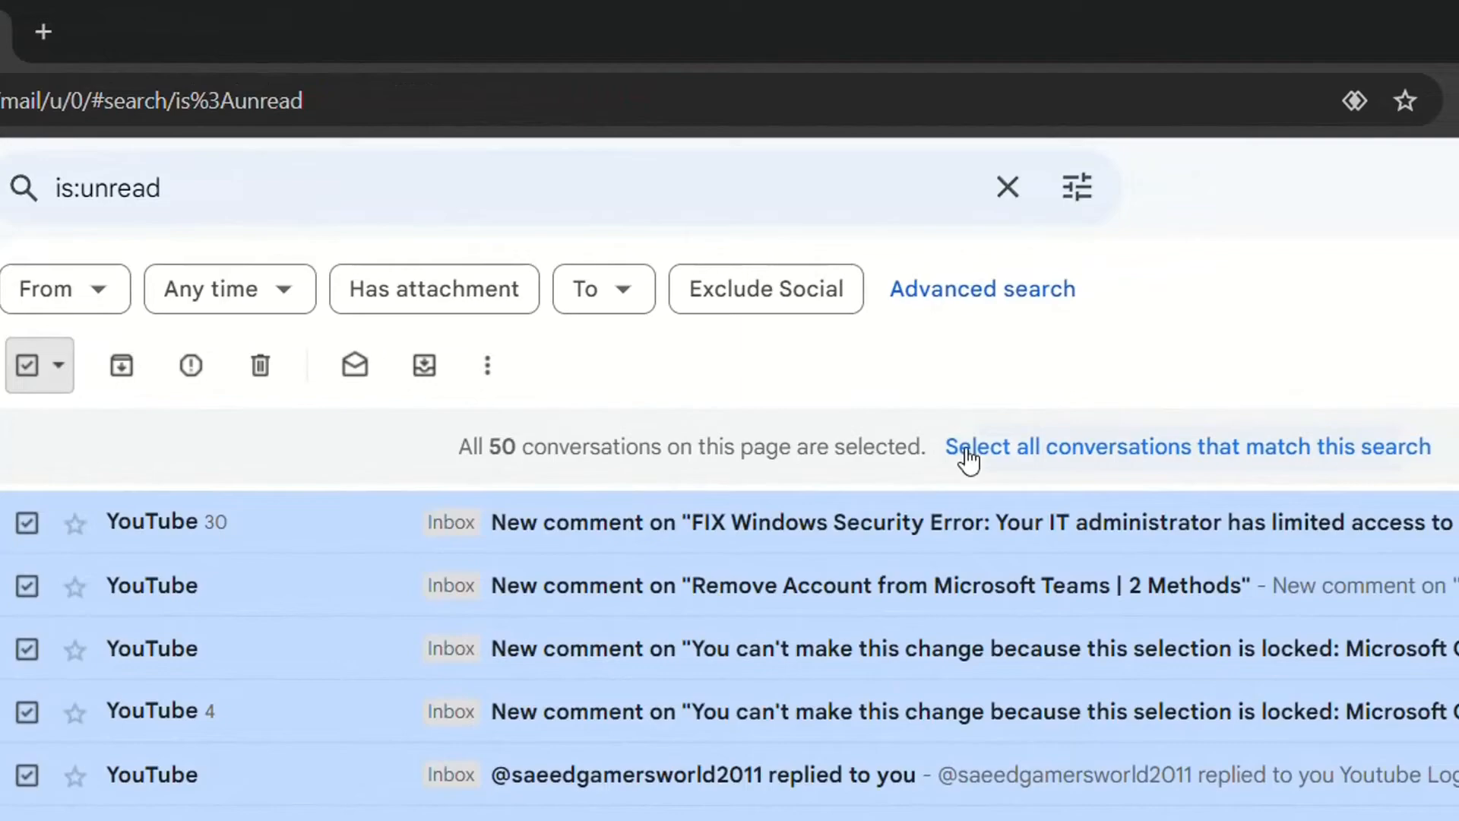
pyautogui.moveTo(425, 298)
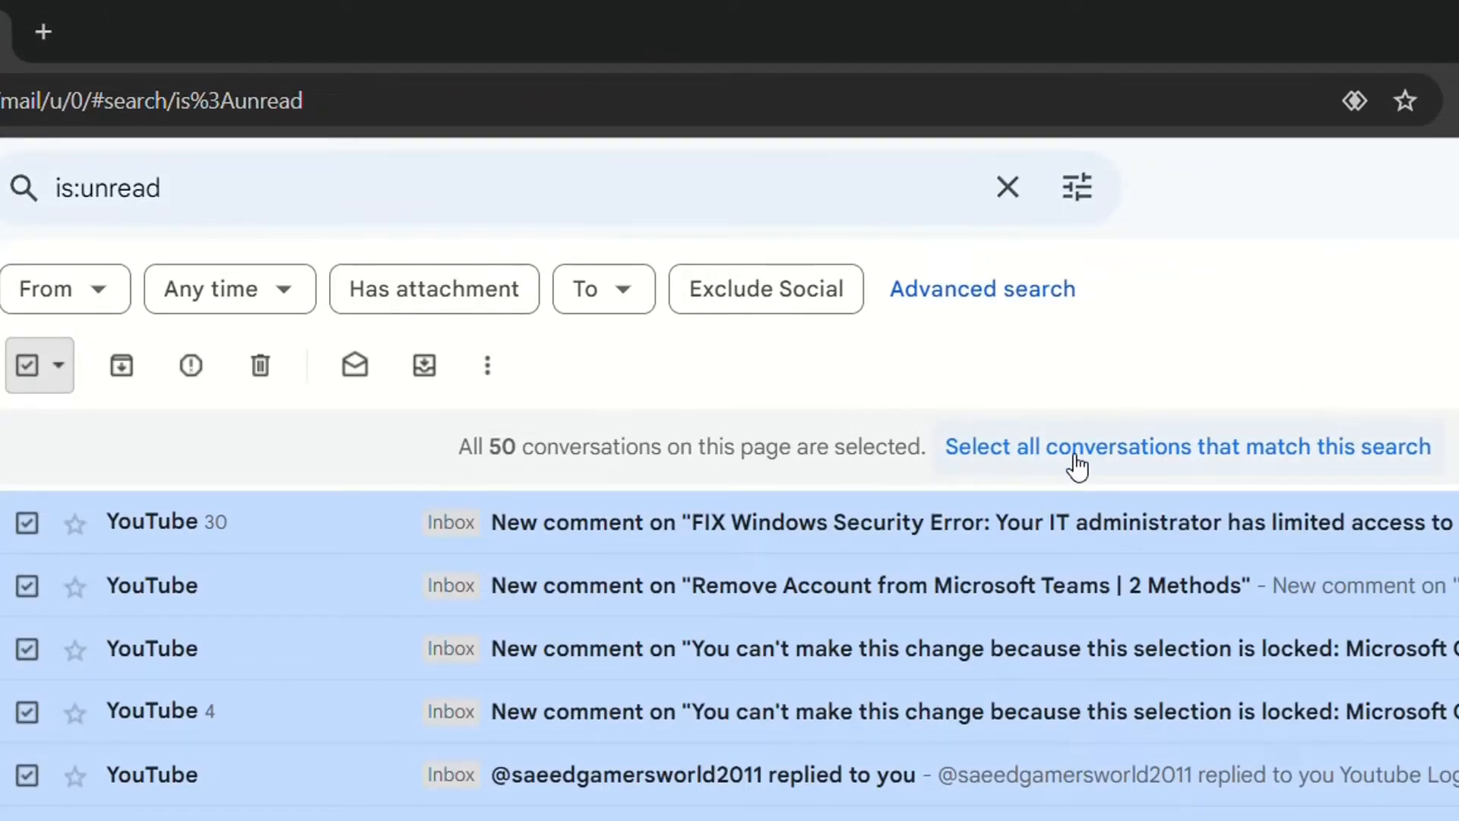
pyautogui.moveTo(1049, 468)
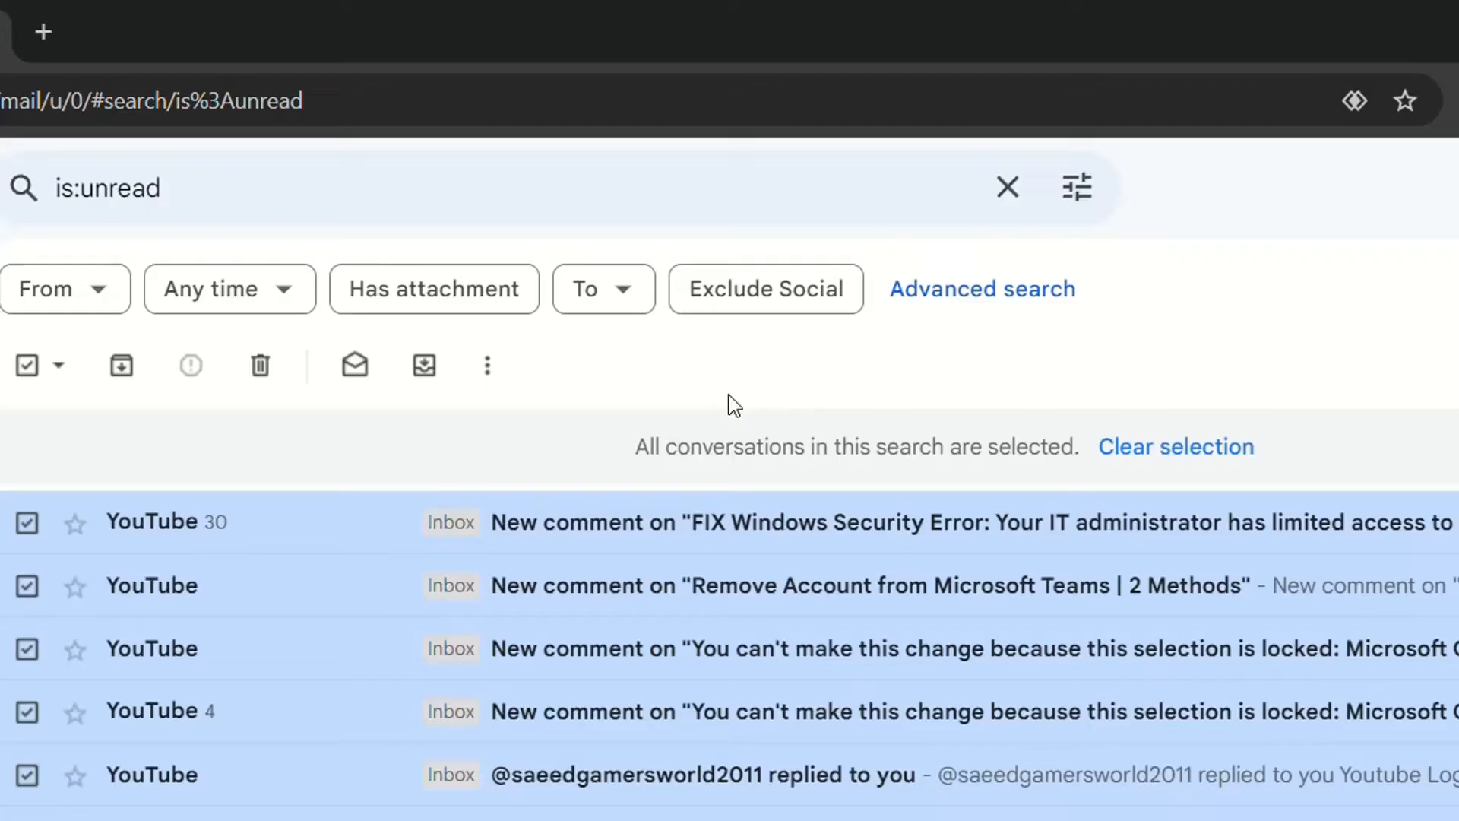
pyautogui.moveTo(259, 365)
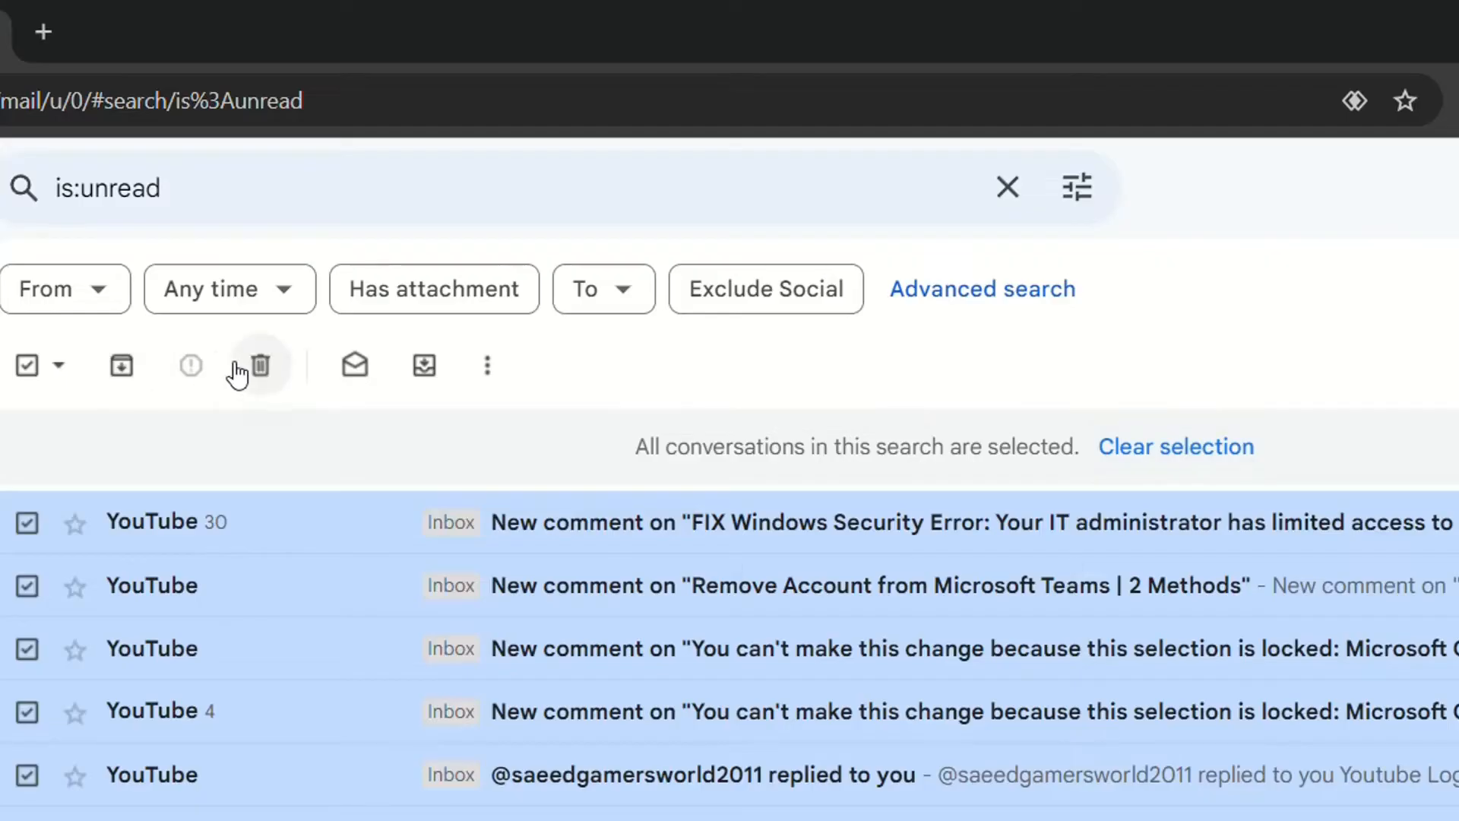
pyautogui.moveTo(260, 366)
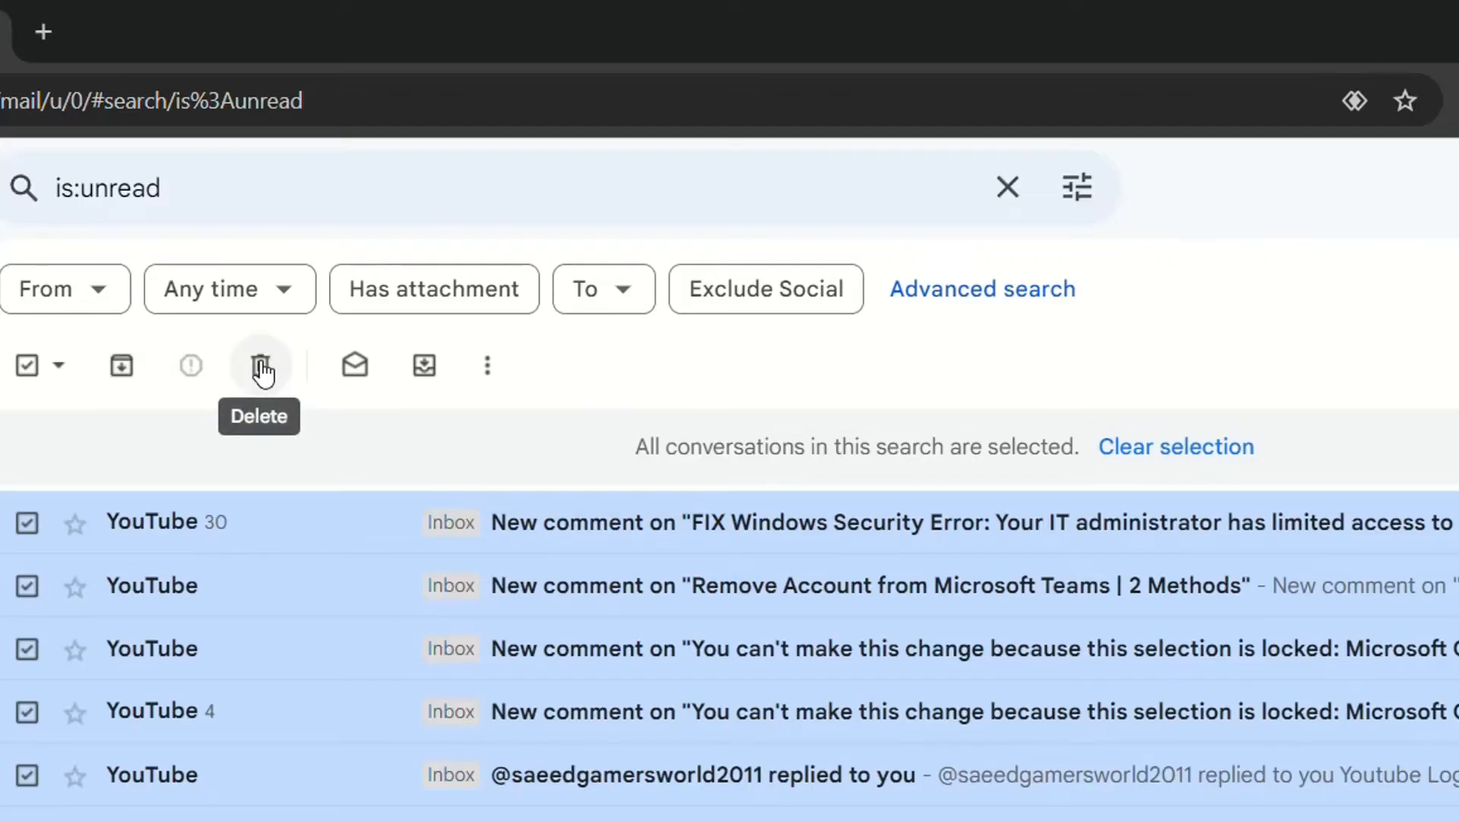
# Step: Delete all selected unread conversations, bringing up the bulk-action confirmation
pyautogui.click(259, 365)
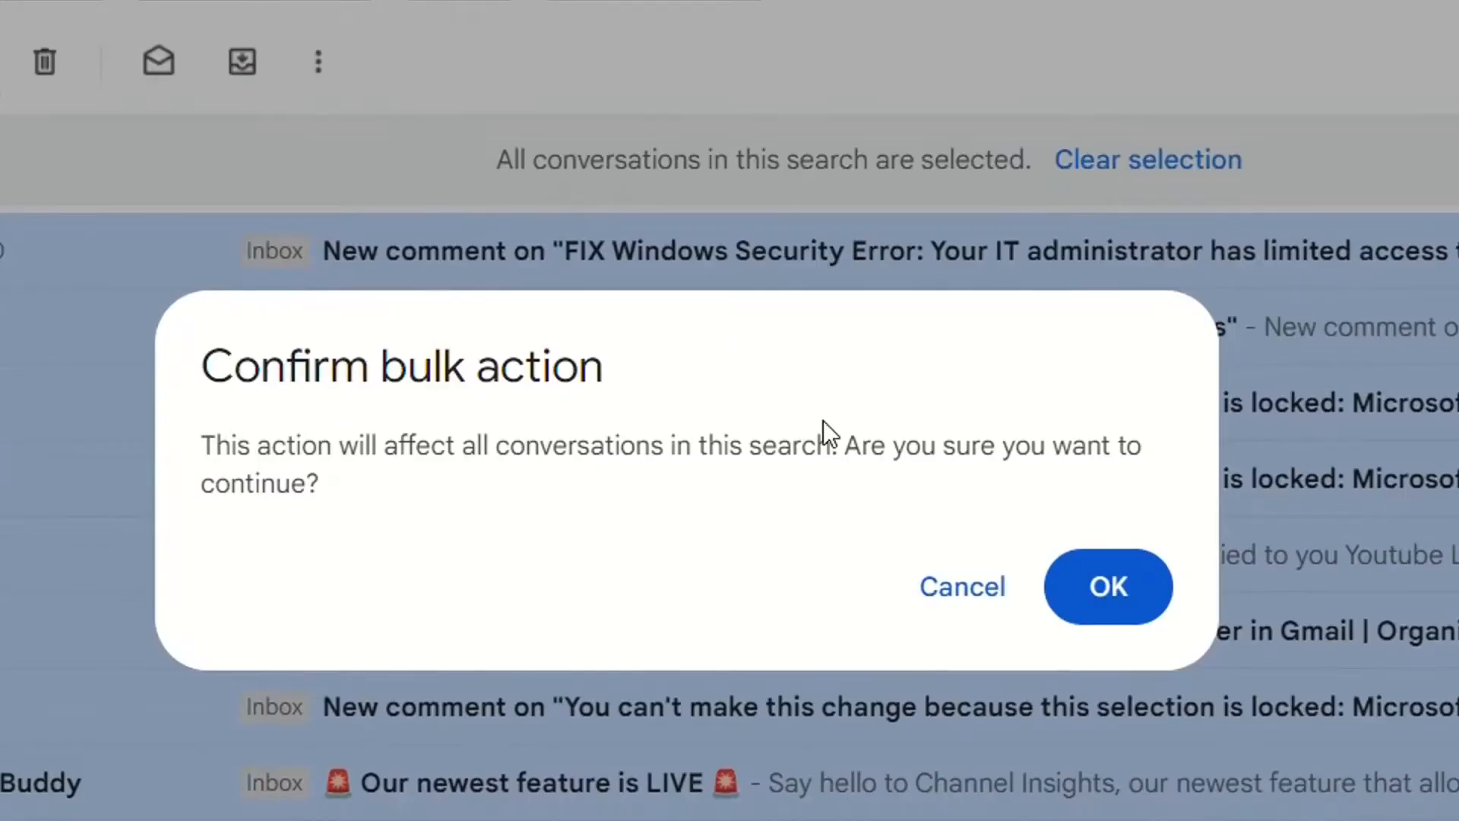
pyautogui.moveTo(471, 468)
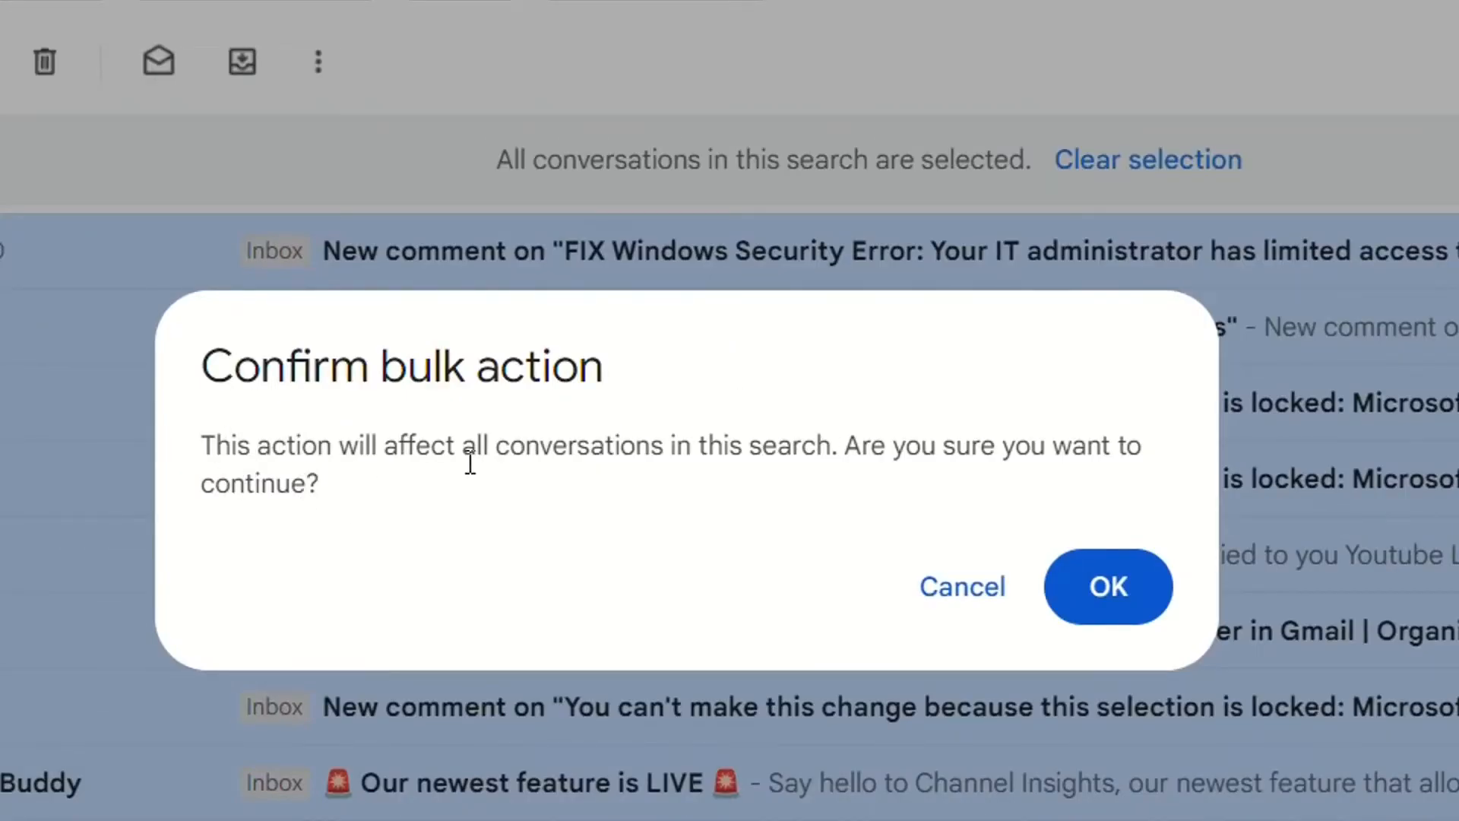
pyautogui.moveTo(783, 469)
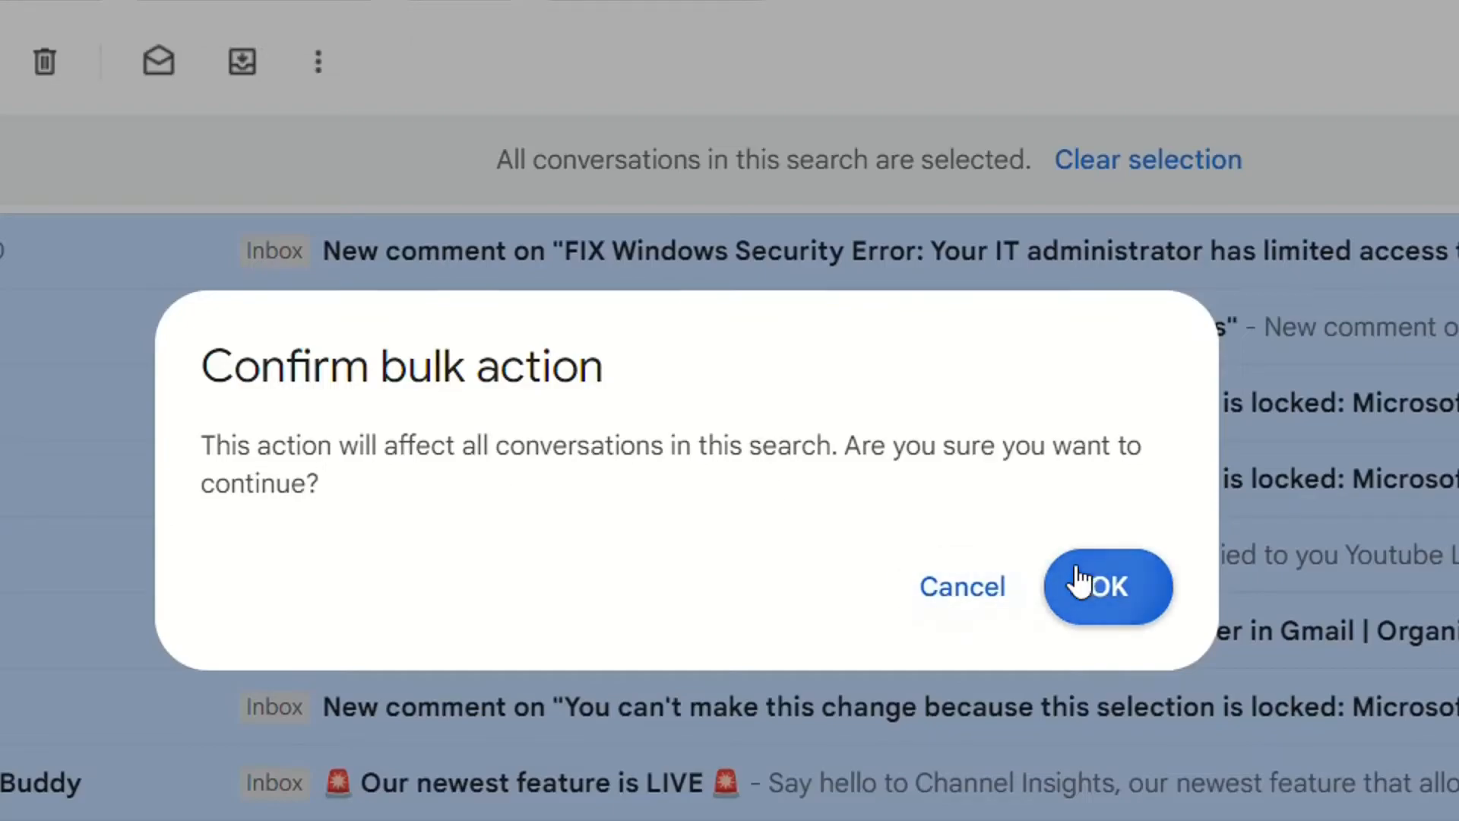
# Step: Confirm the bulk deletion so all unread conversations move to Trash
pyautogui.click(1108, 587)
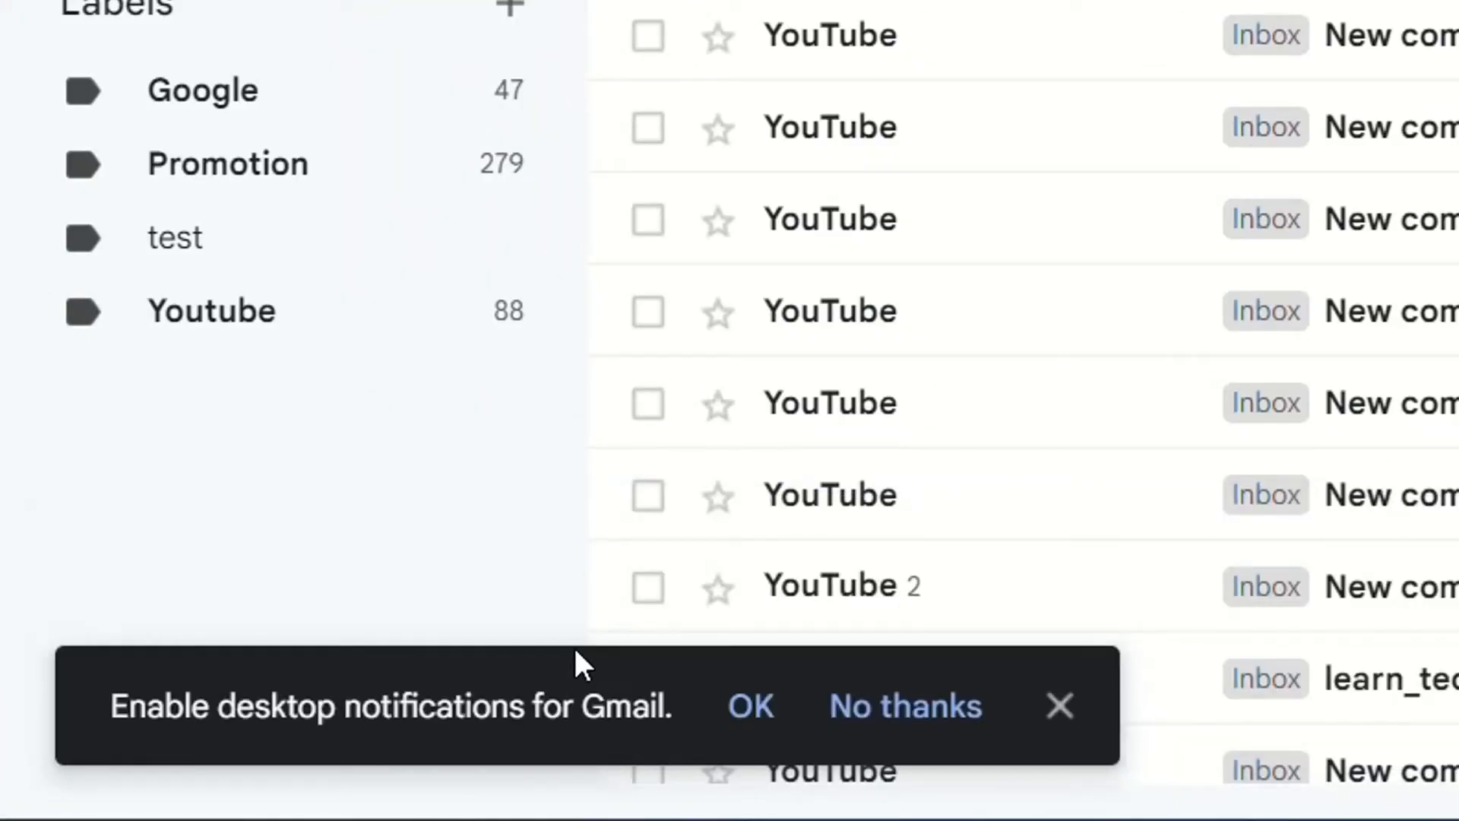
pyautogui.moveTo(580, 625)
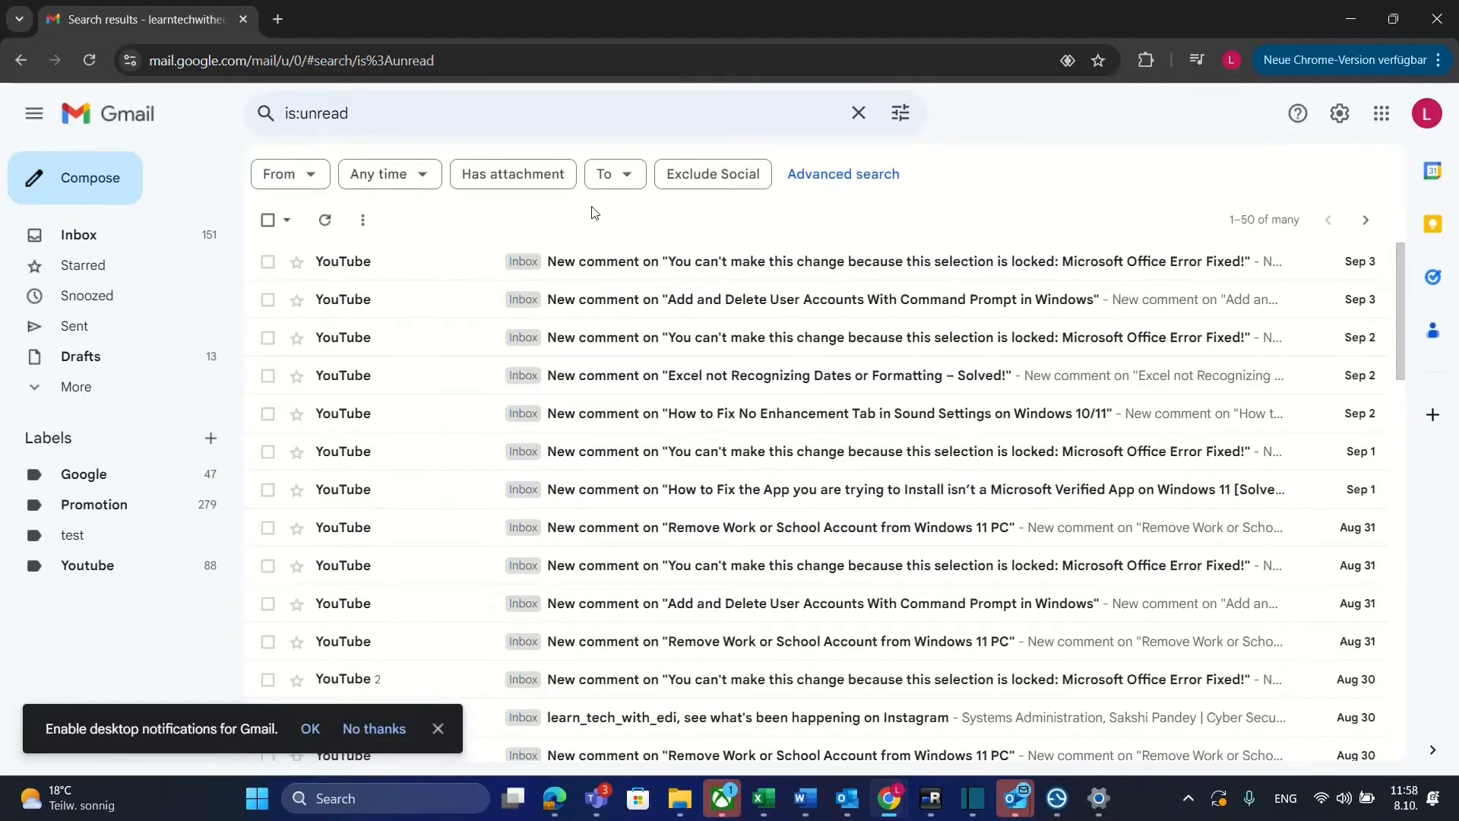
pyautogui.scroll(-3)
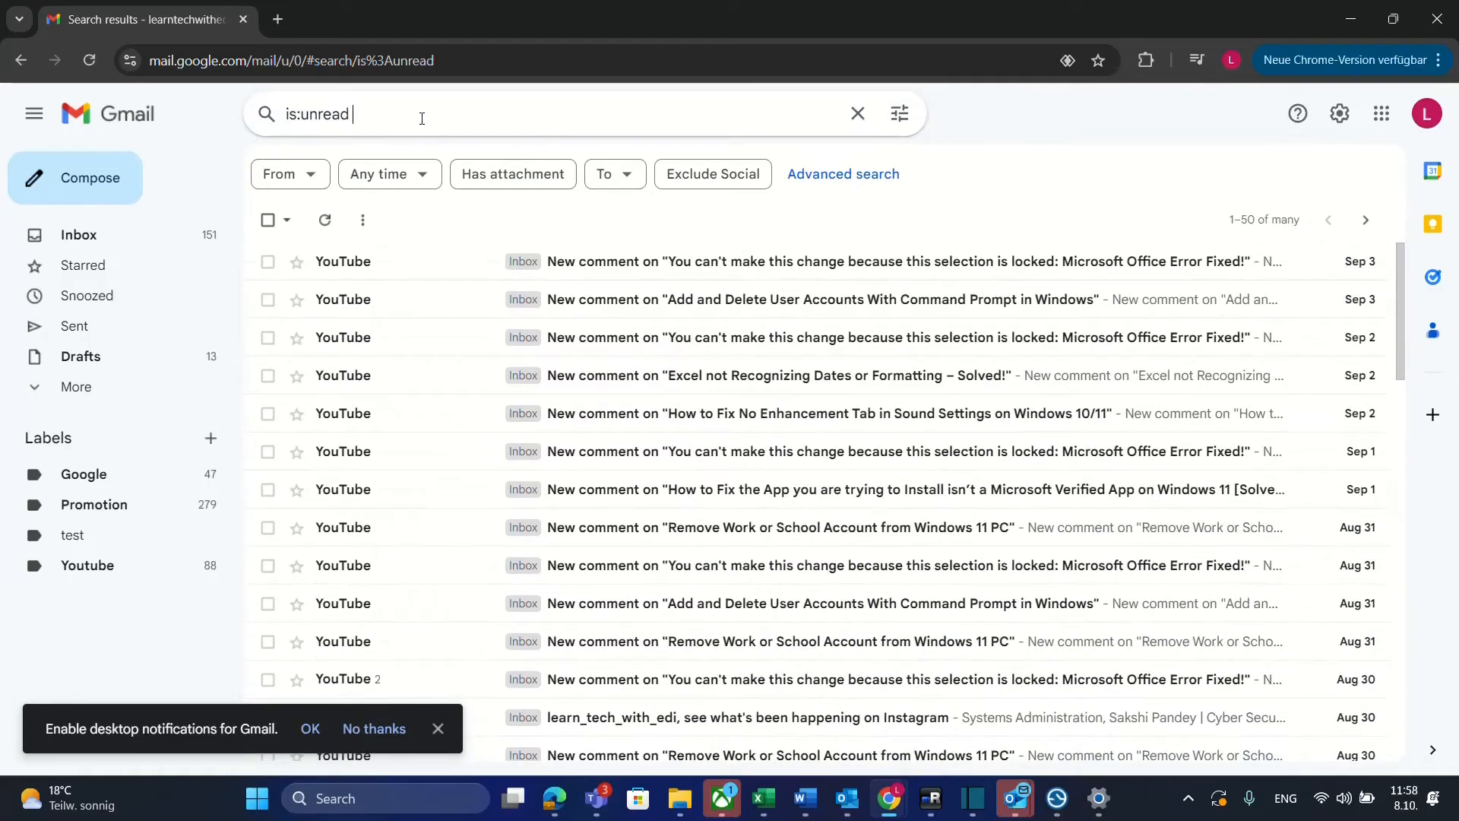
pyautogui.click(423, 115)
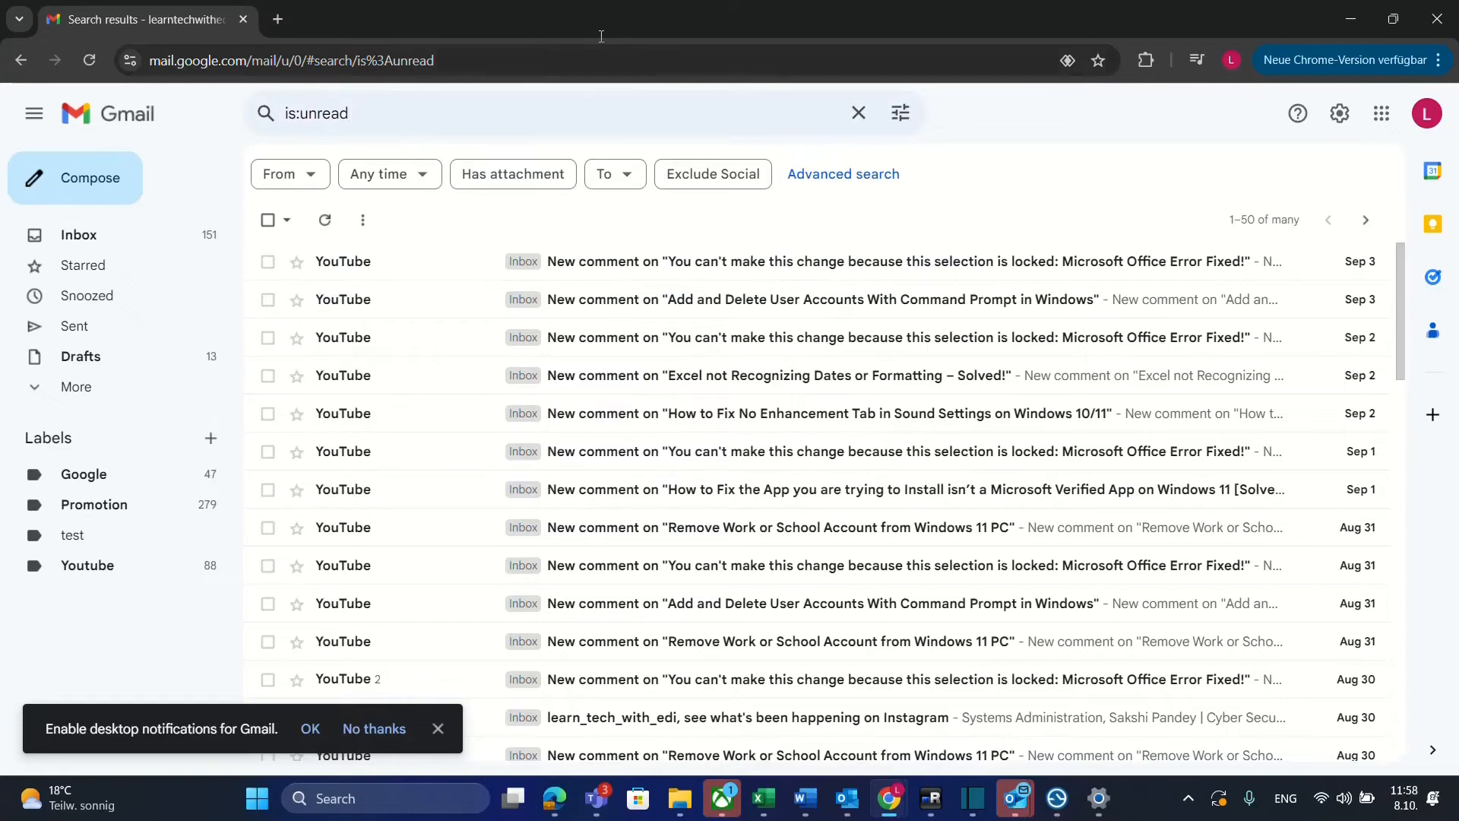
pyautogui.moveTo(596, 133)
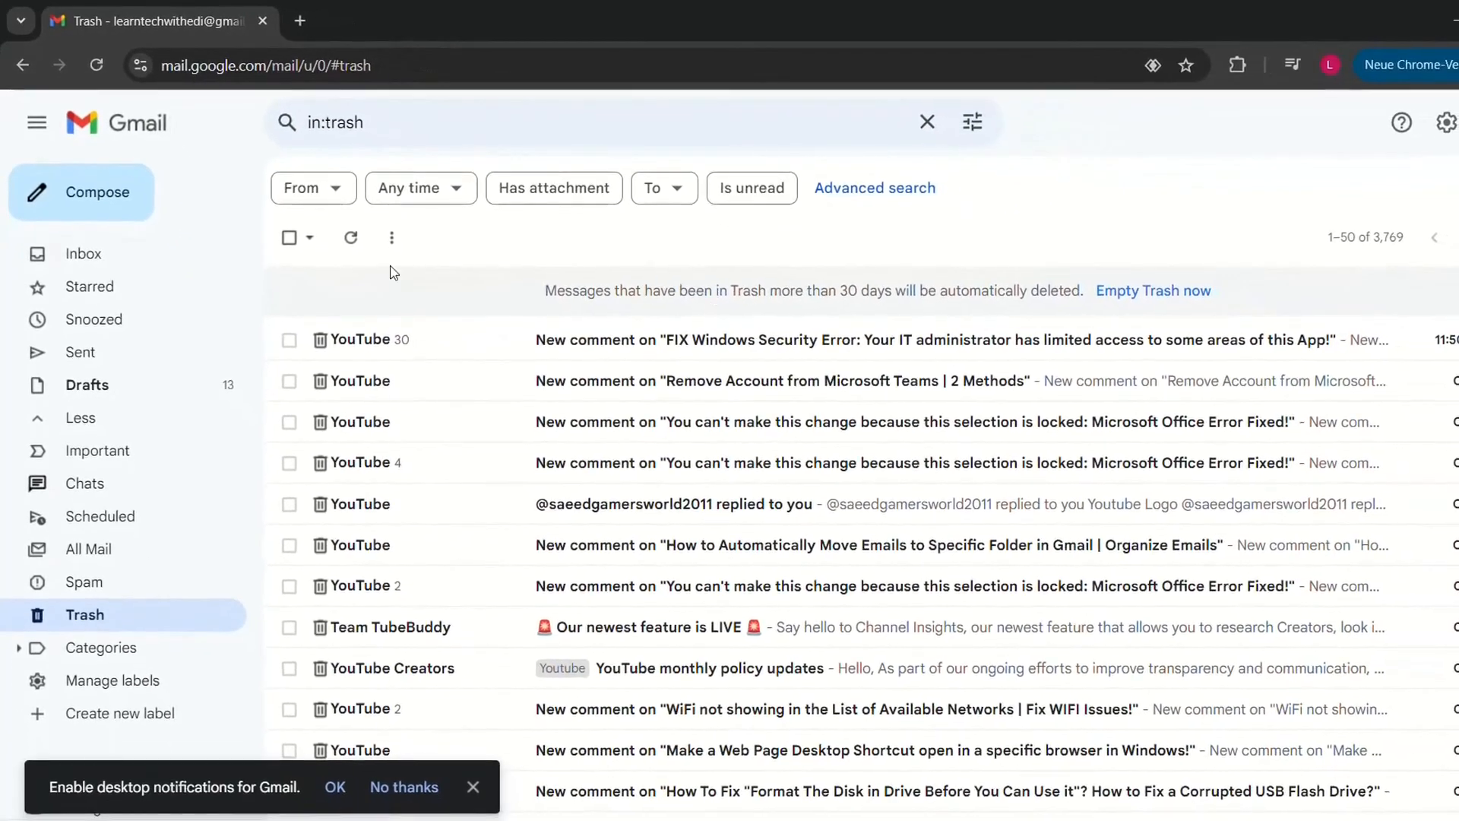
pyautogui.moveTo(111, 258)
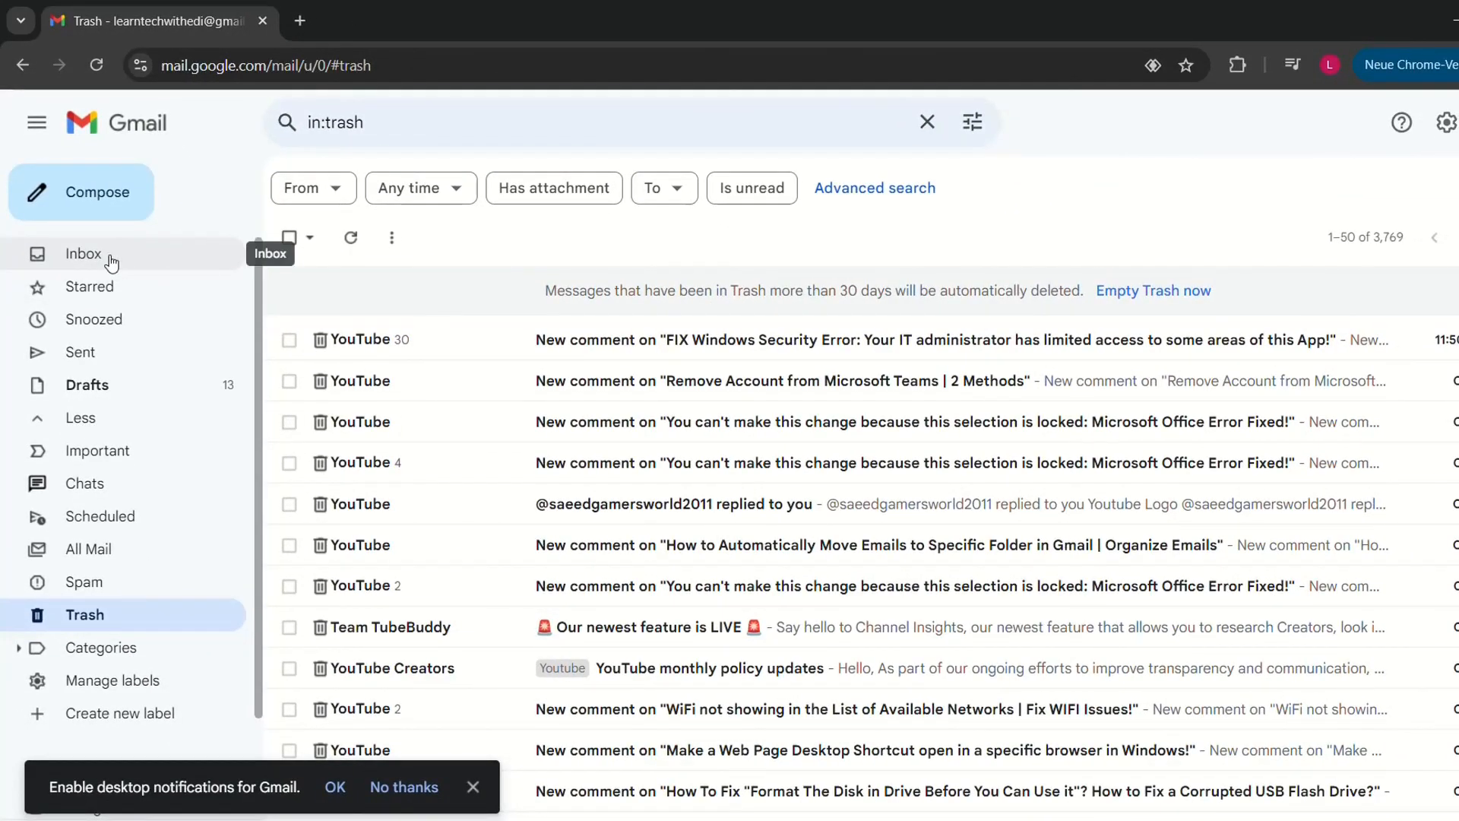